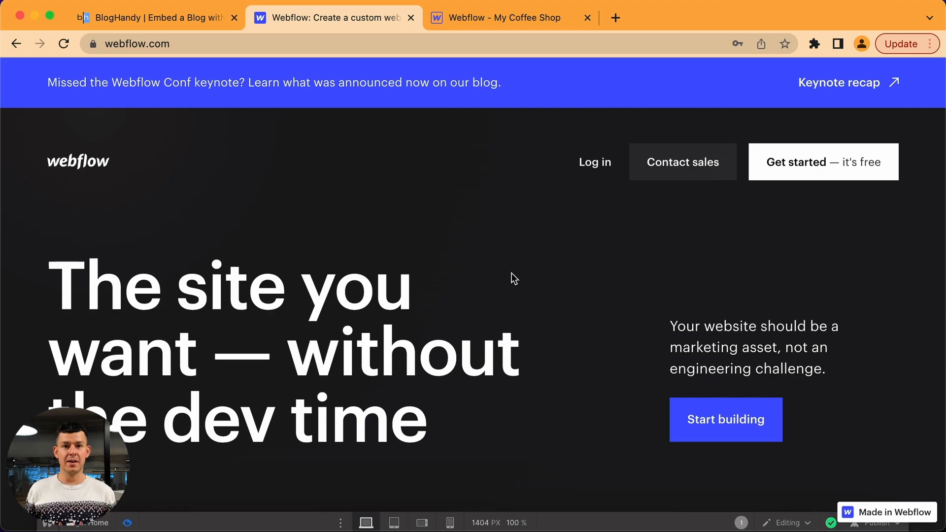
mouse_move(439, 179)
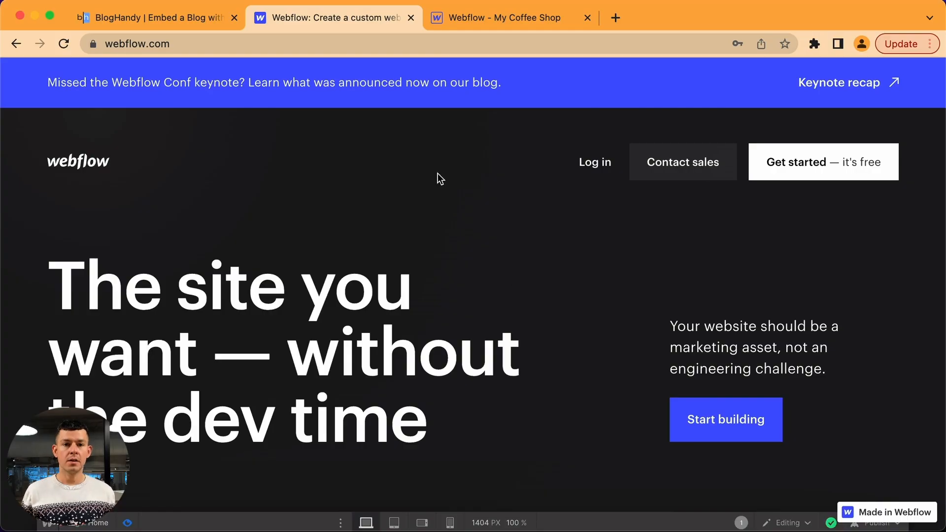
- Switch to the 'Webflow - My Coffee Shop' tab to show its empty Home page
click(504, 18)
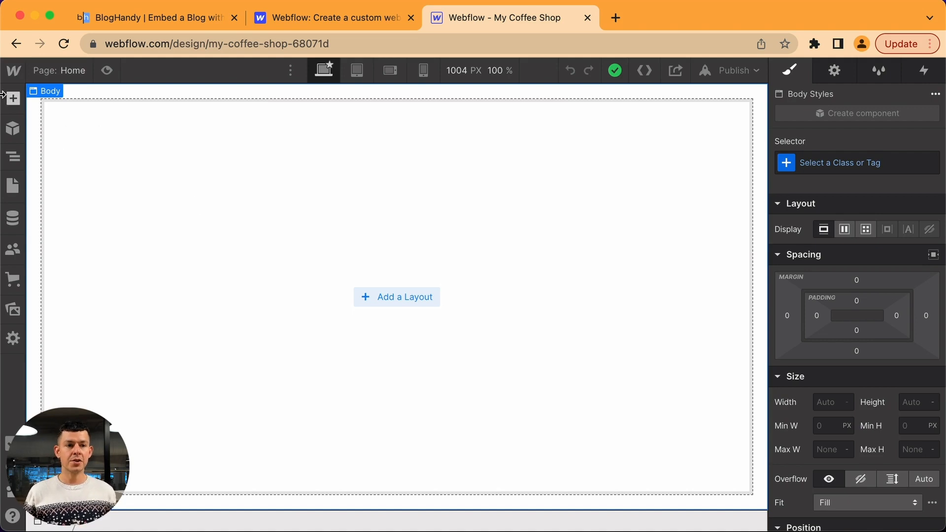
- Insert the Navbar Logo Center starter layout at the top of the Home page
click(12, 98)
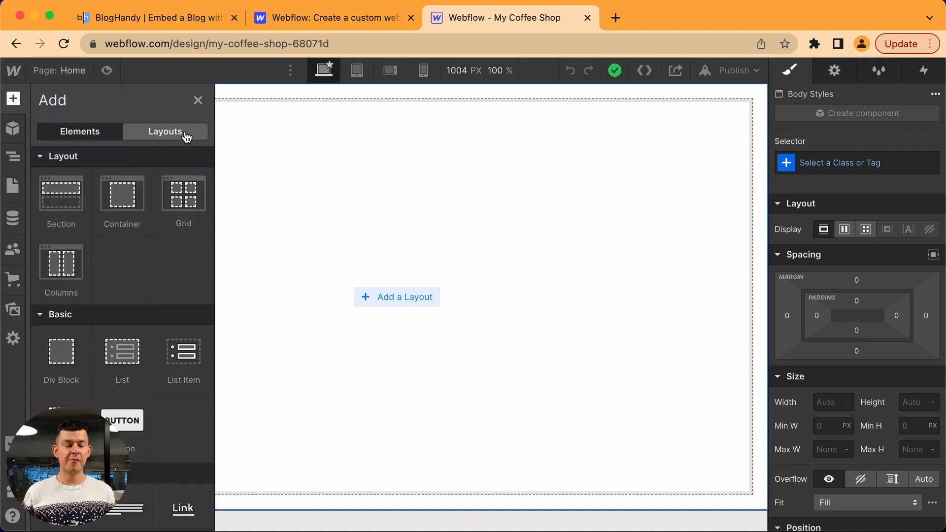
click(165, 131)
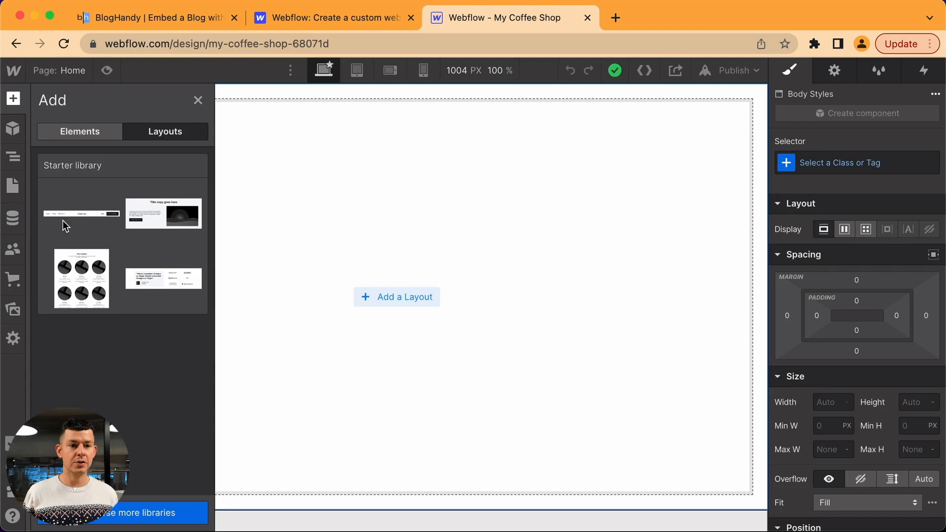
click(81, 212)
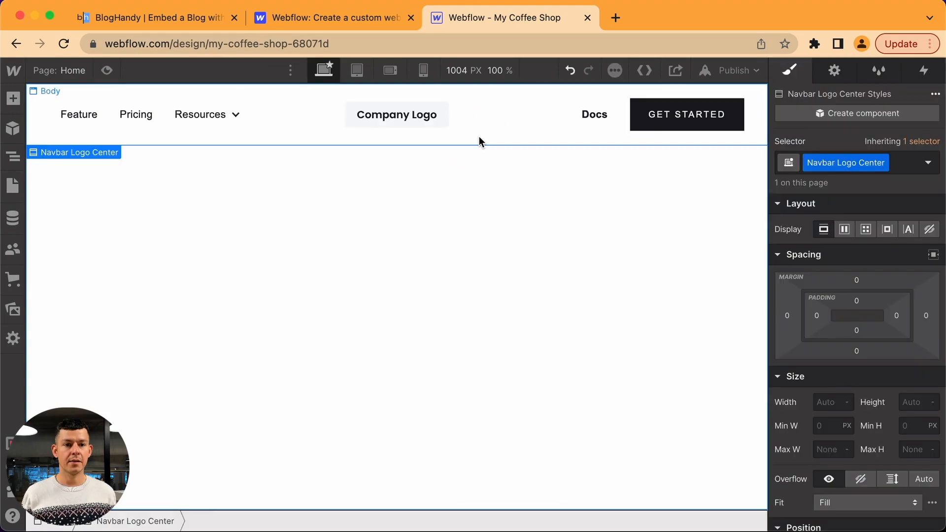
mouse_move(362, 261)
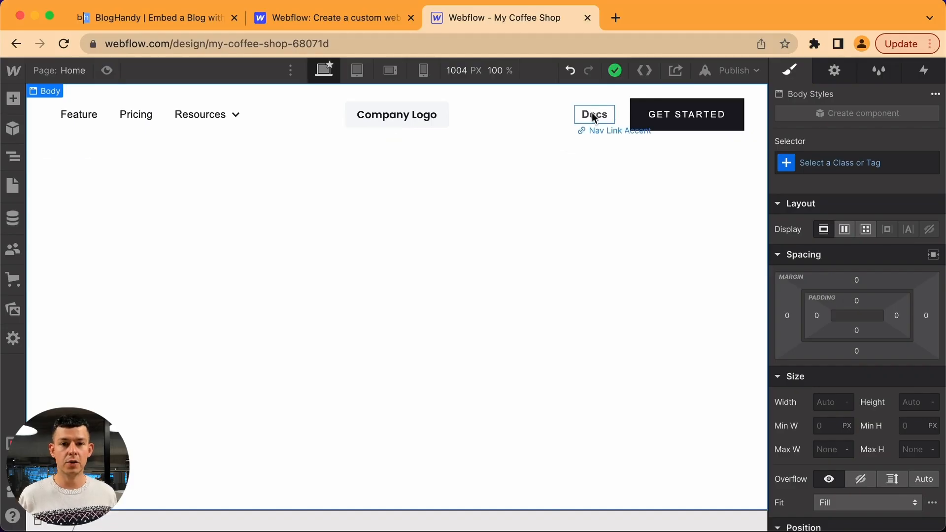
mouse_move(610, 121)
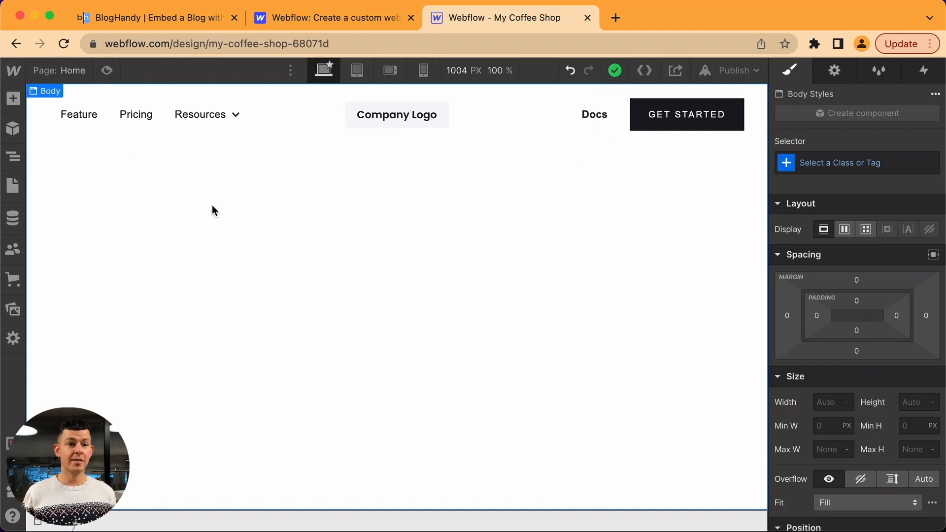
mouse_move(99, 193)
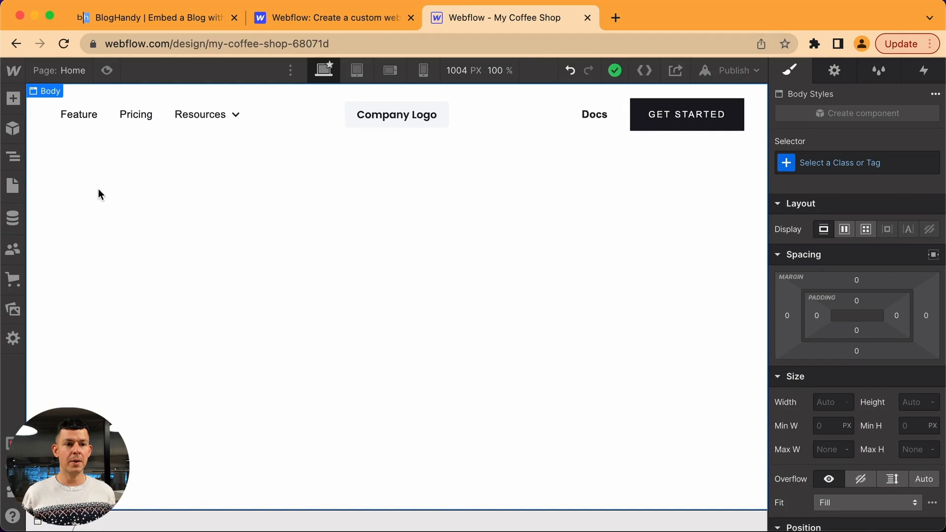
- Start a new page named 'My Blog' and focus its Before </body> custom code field
click(13, 186)
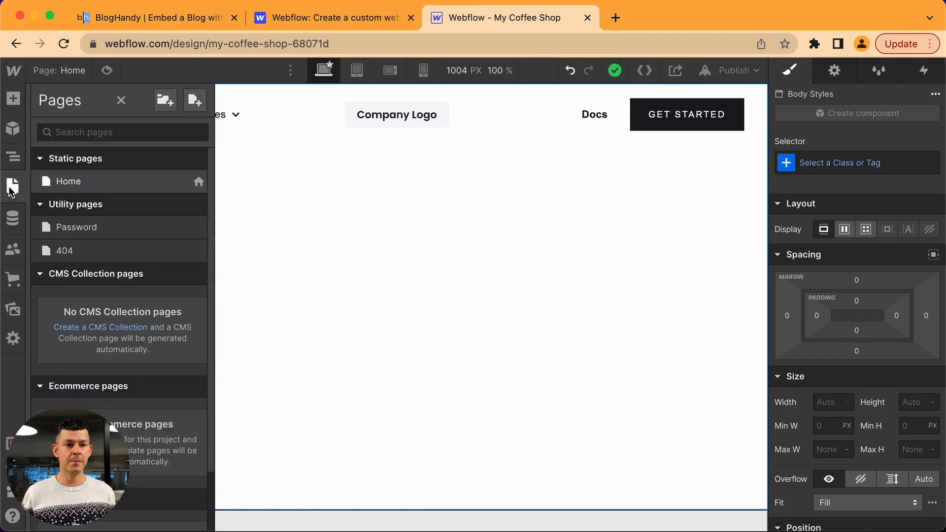
mouse_move(170, 124)
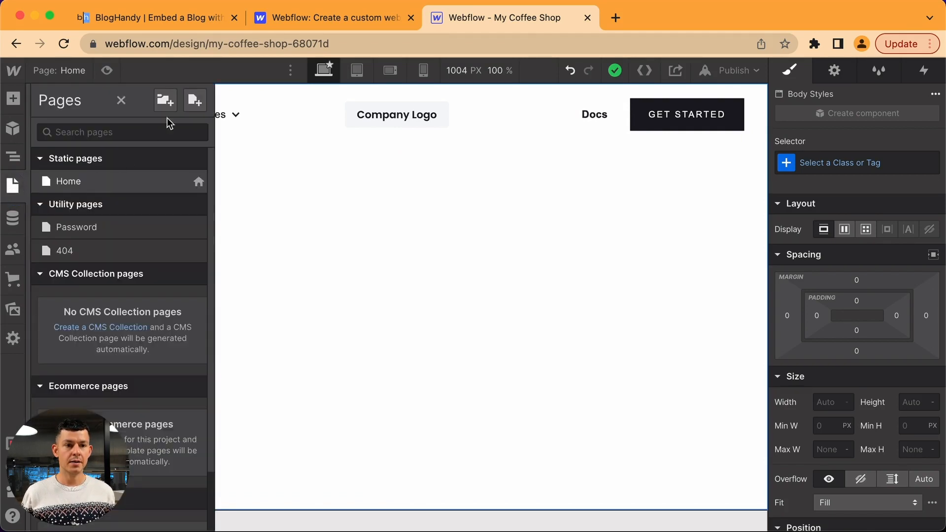
mouse_move(195, 100)
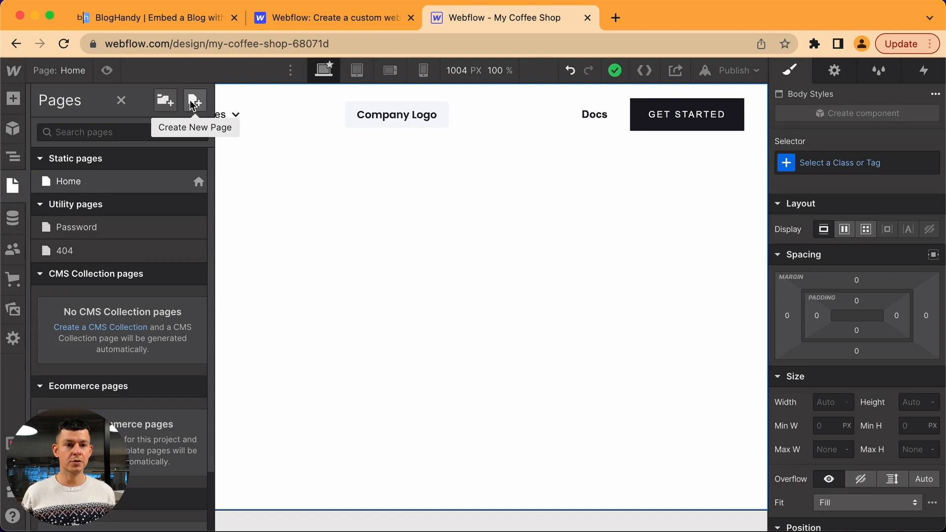
click(195, 100)
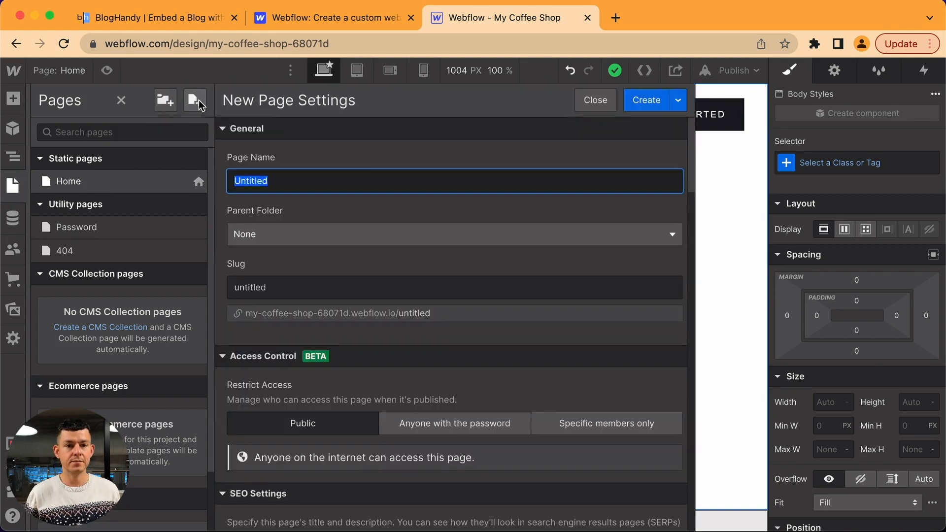
text(My Blog)
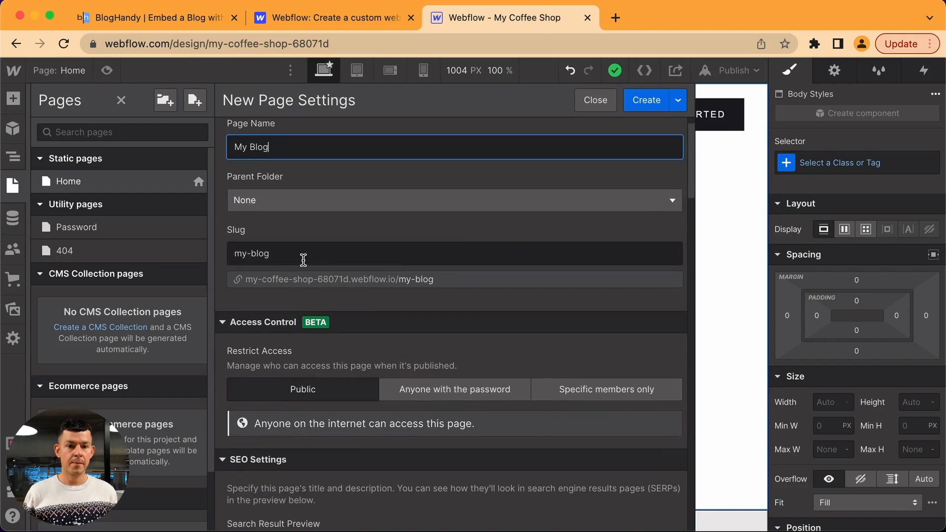
scroll(down, 3)
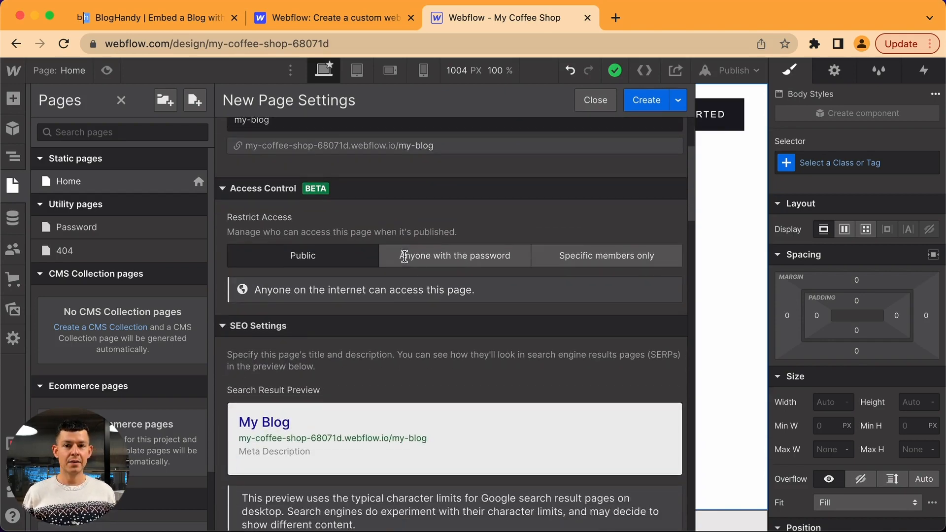
scroll(down, 3)
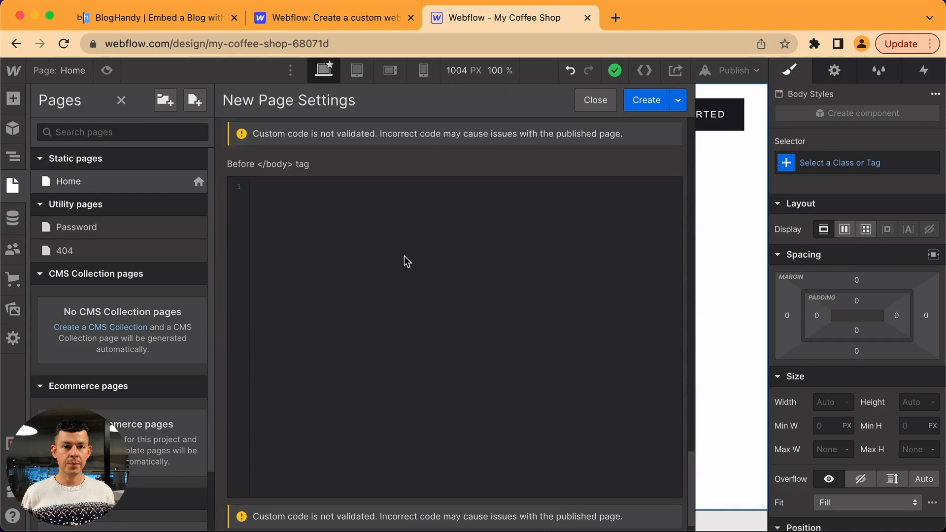
scroll(up, 3)
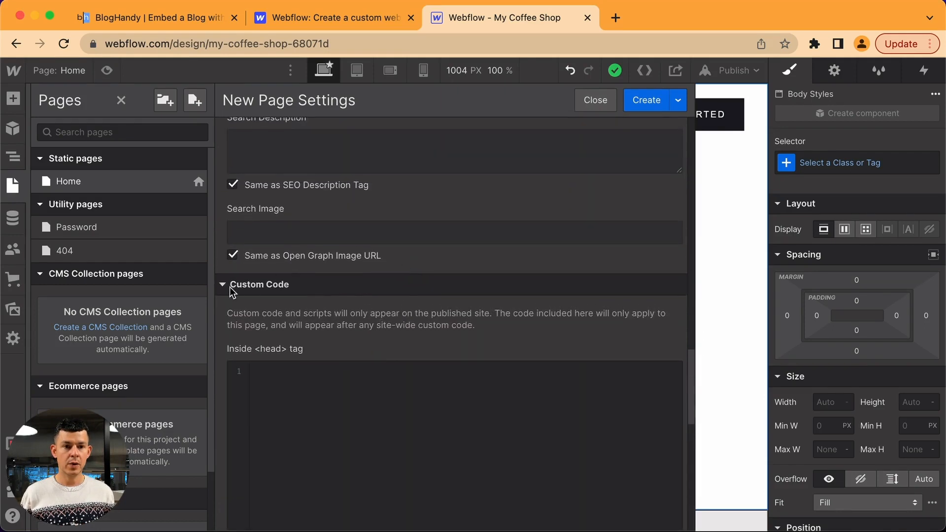
scroll(down, 3)
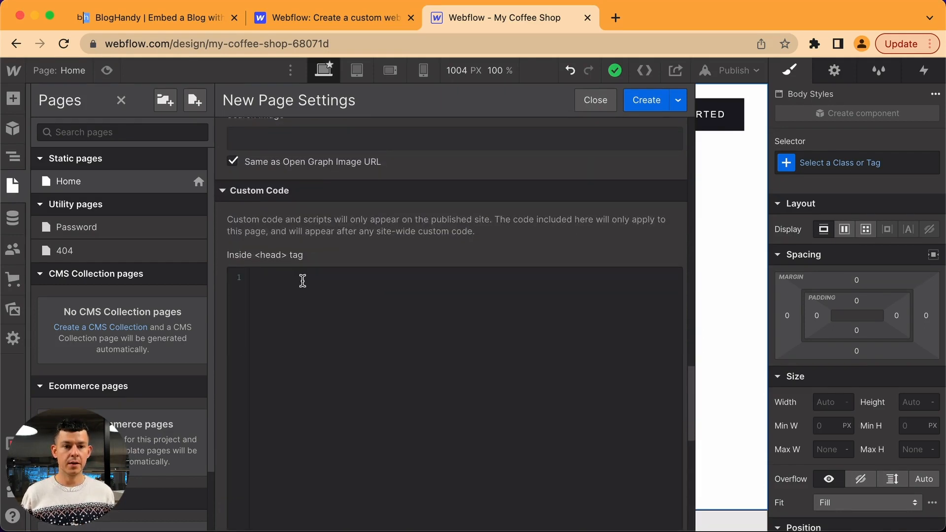
scroll(down, 3)
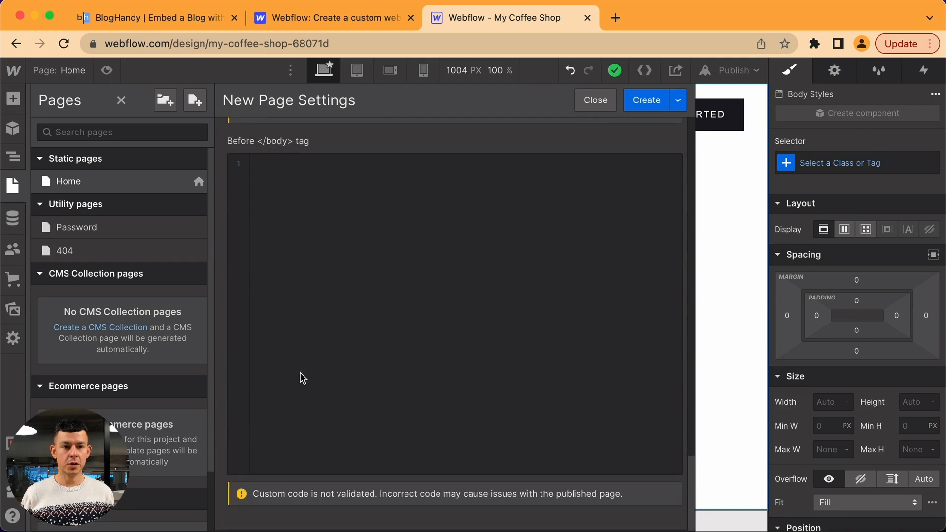
mouse_move(235, 148)
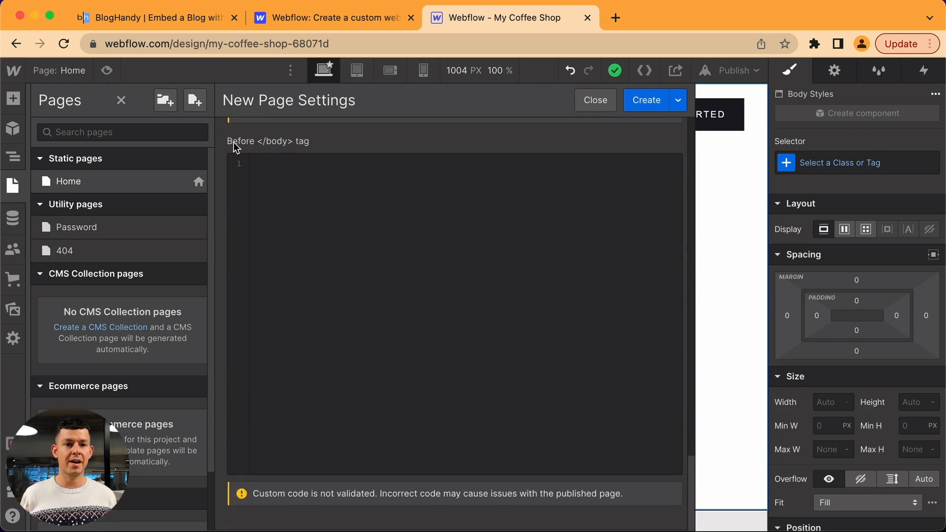
click(349, 238)
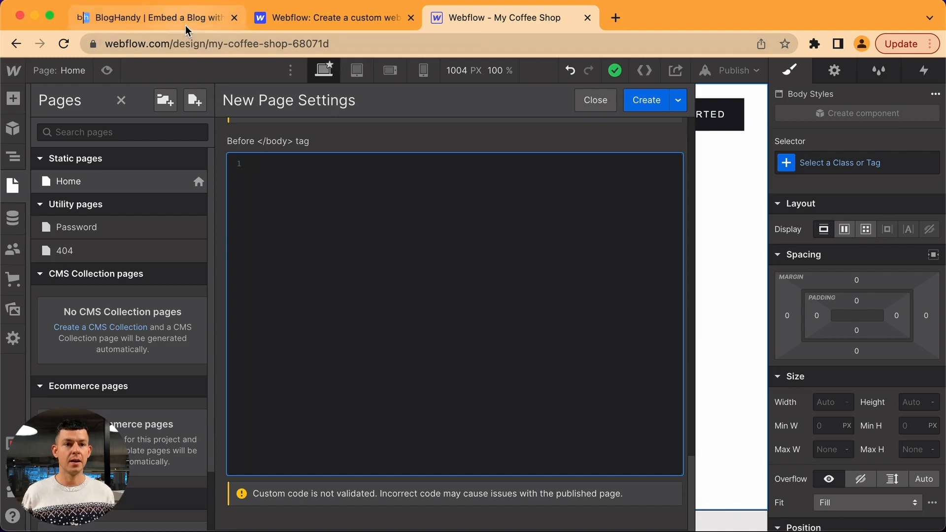
- Copy BlogHandy's Step 1 script snippet and return to the My Coffee Shop tab
click(156, 16)
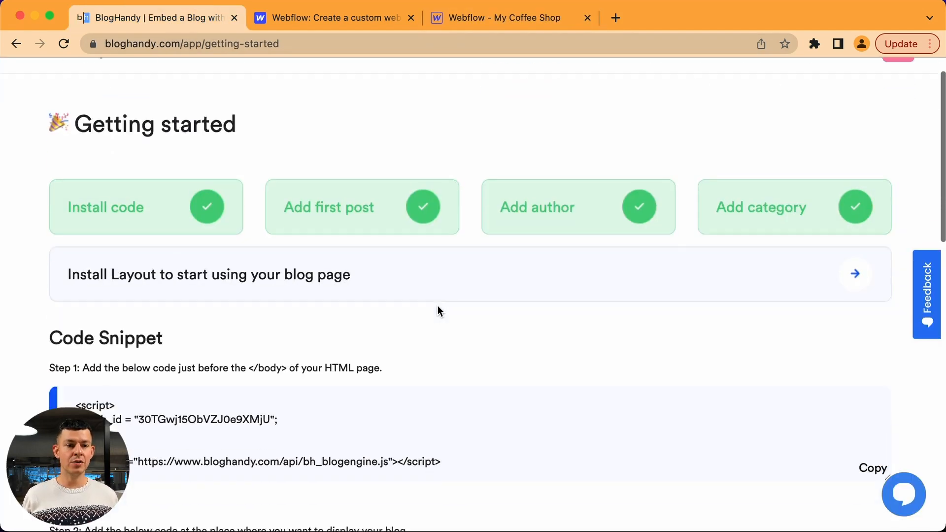
scroll(down, 3)
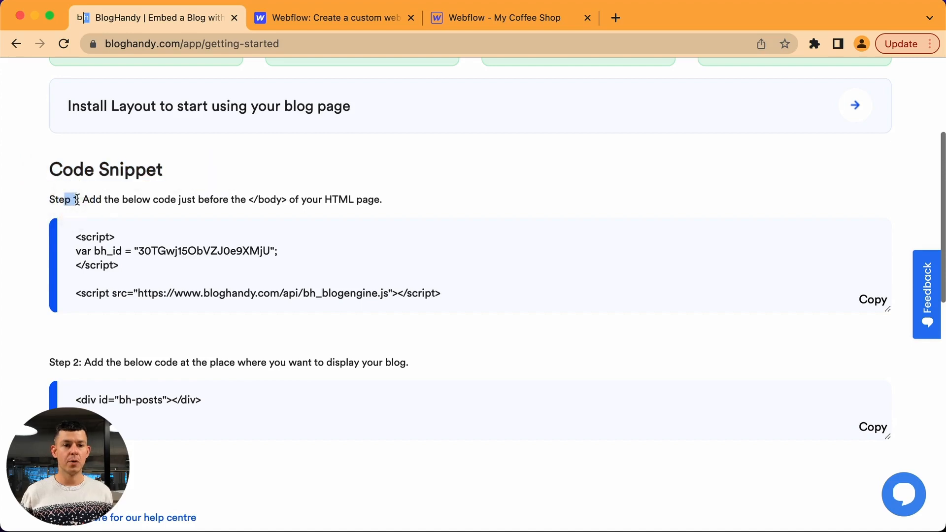
click(872, 300)
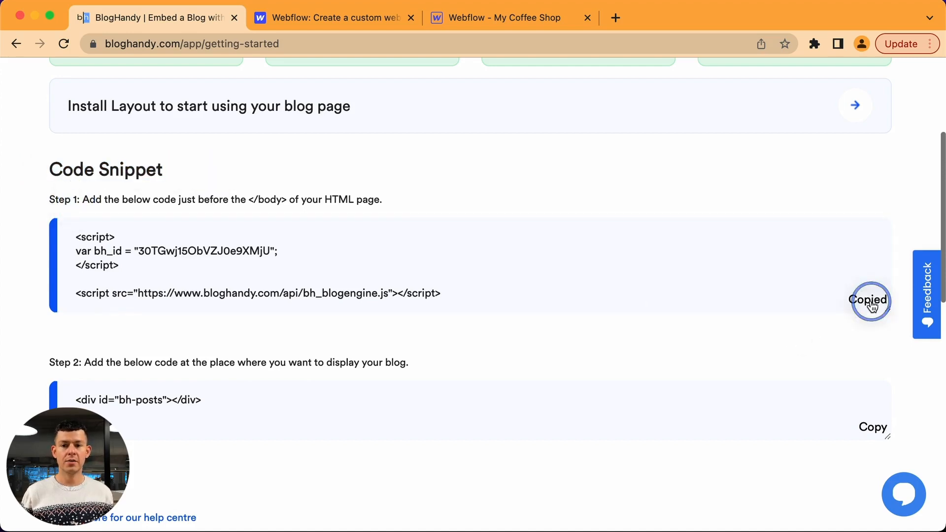
mouse_move(510, 18)
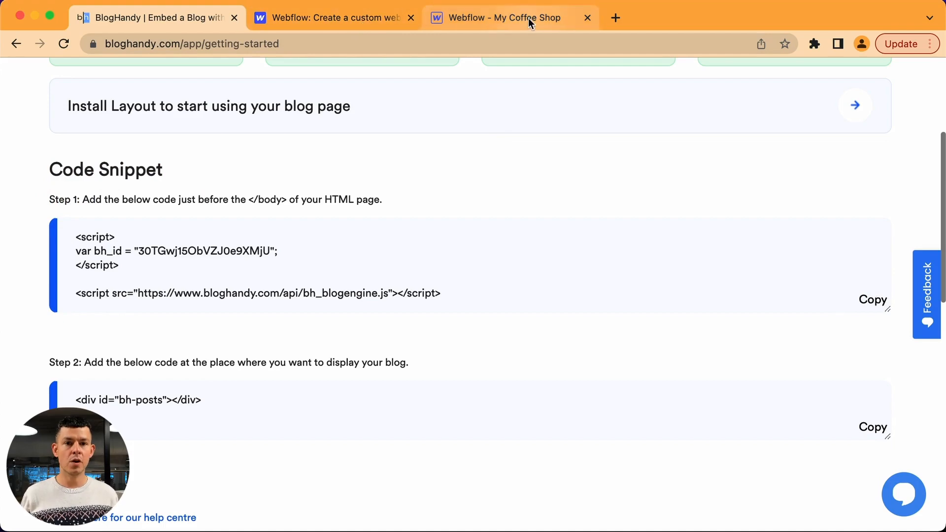
click(503, 18)
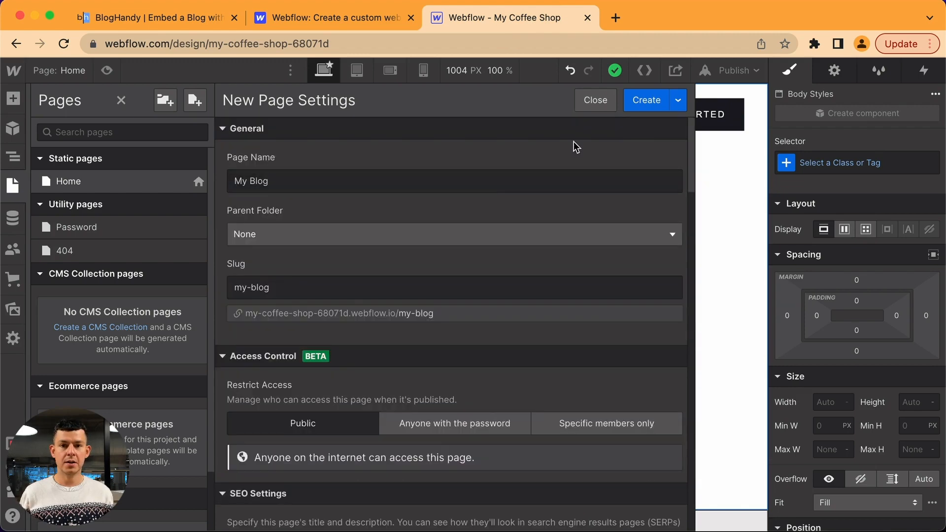
mouse_move(646, 100)
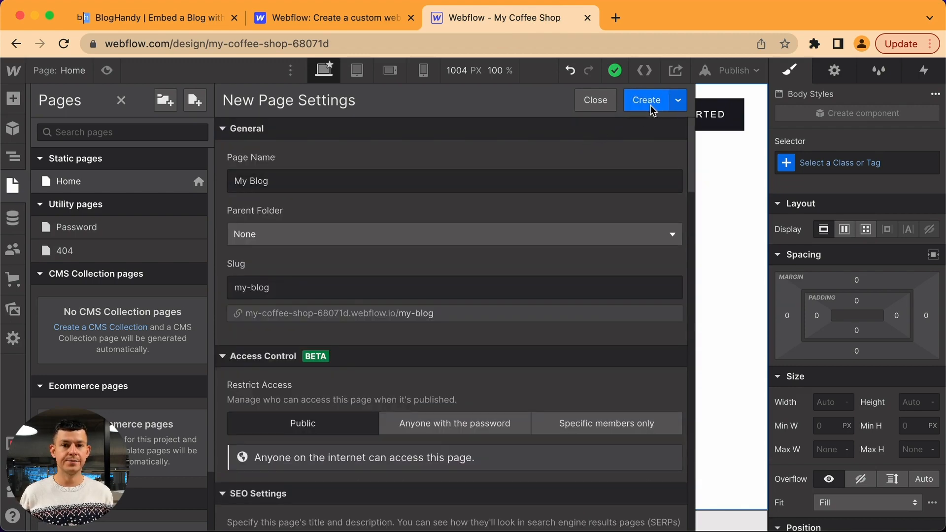
- Create the My Blog page and confirm it appears under static pages
click(645, 100)
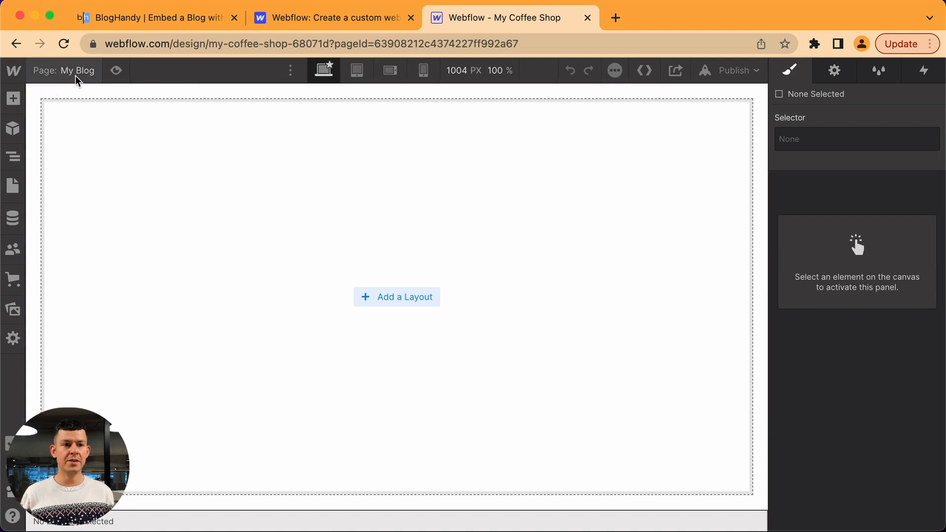
click(13, 186)
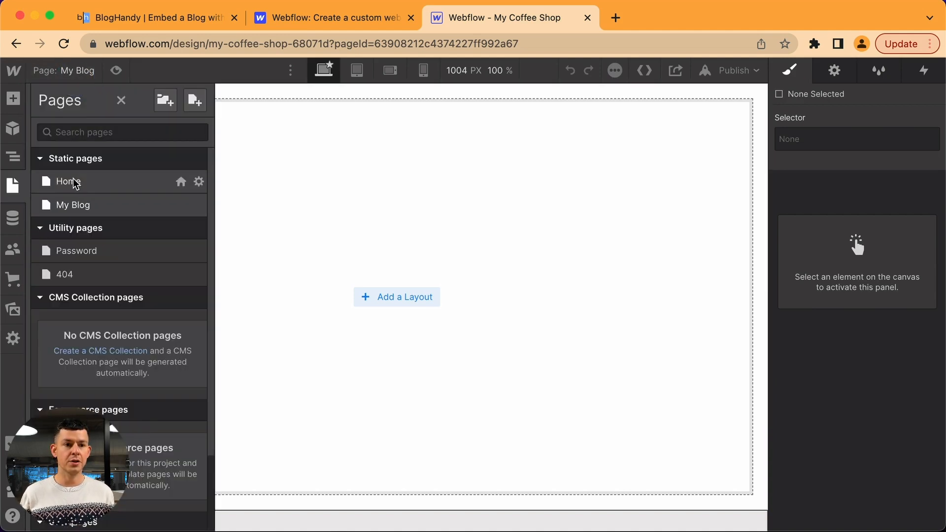
- On the Home page, rename the navbar's Docs link to 'My Blog'
click(68, 182)
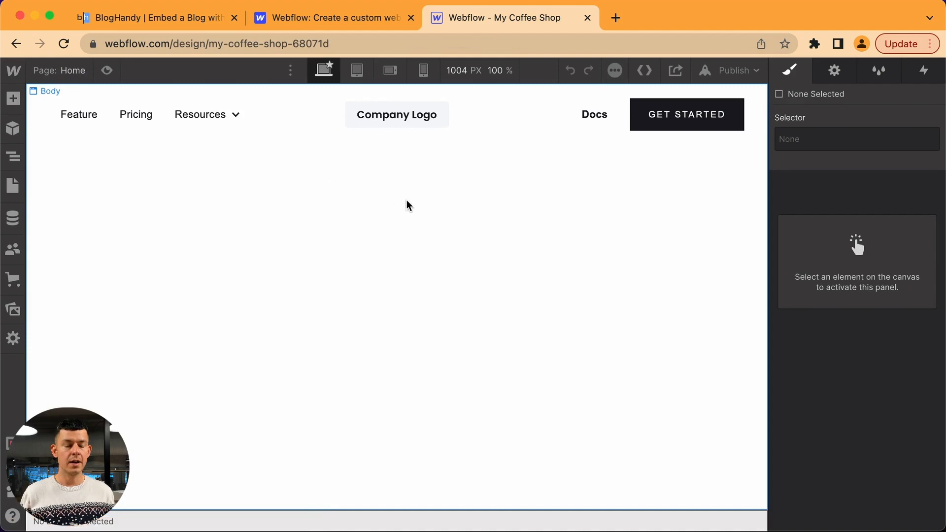
mouse_move(594, 113)
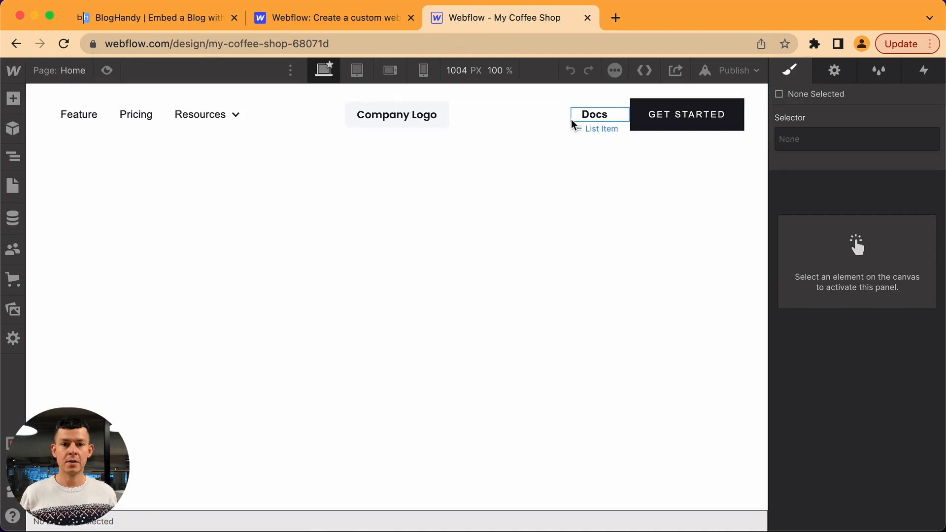
click(594, 114)
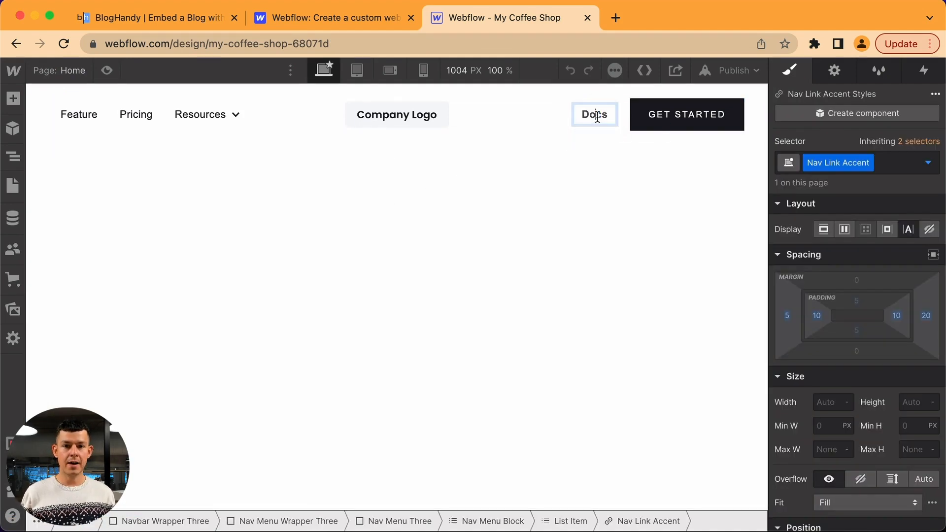
text(My Blog)
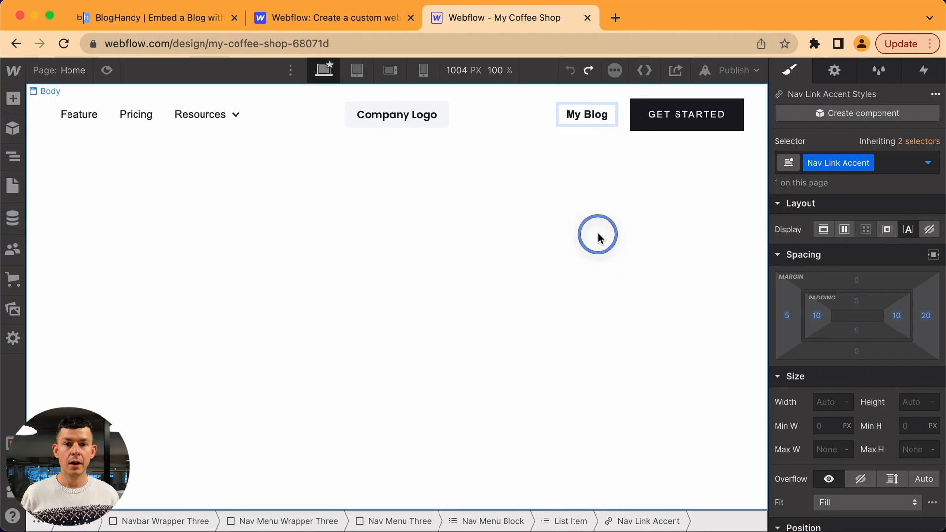
- Open the My Blog link's settings and switch it to link to a site page
click(585, 113)
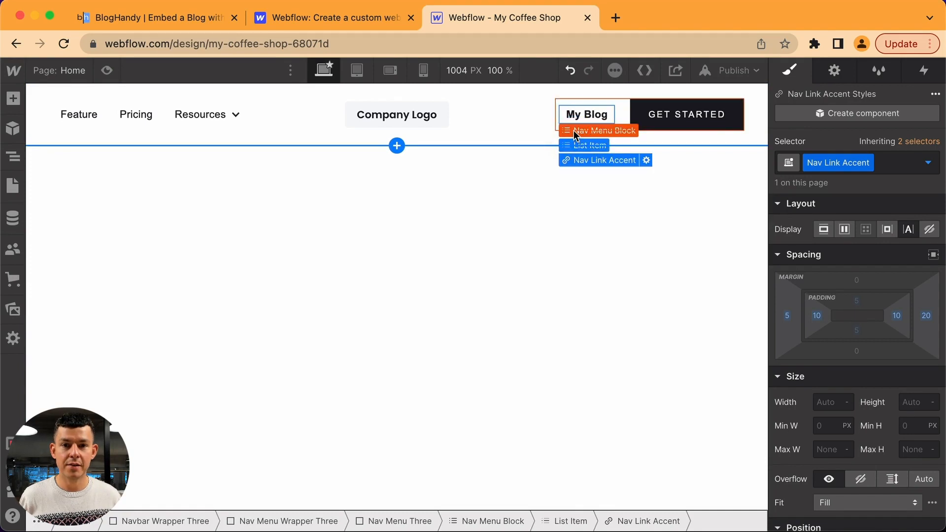
click(601, 130)
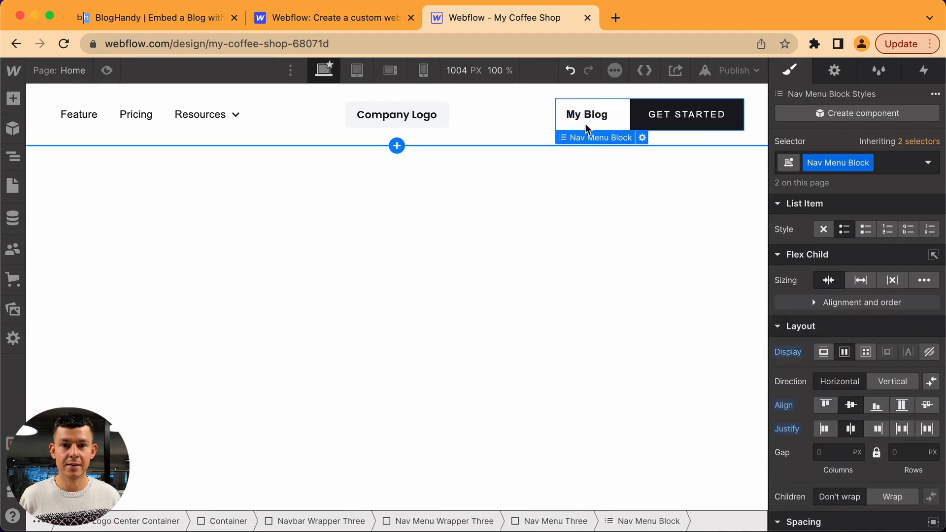
click(642, 137)
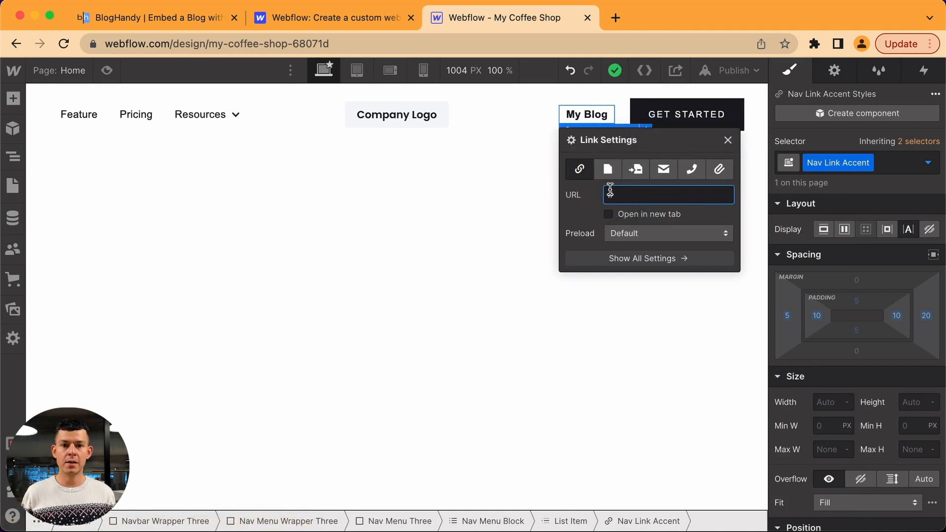
click(607, 169)
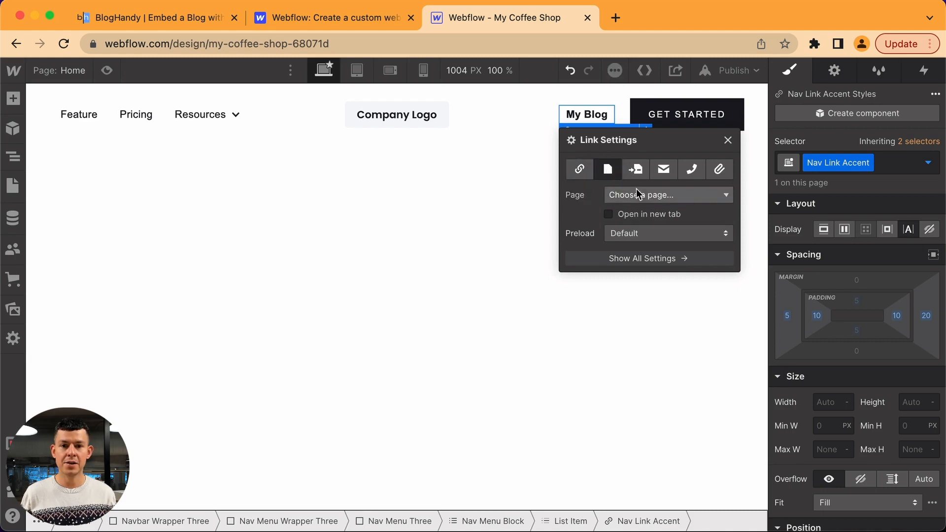
click(667, 194)
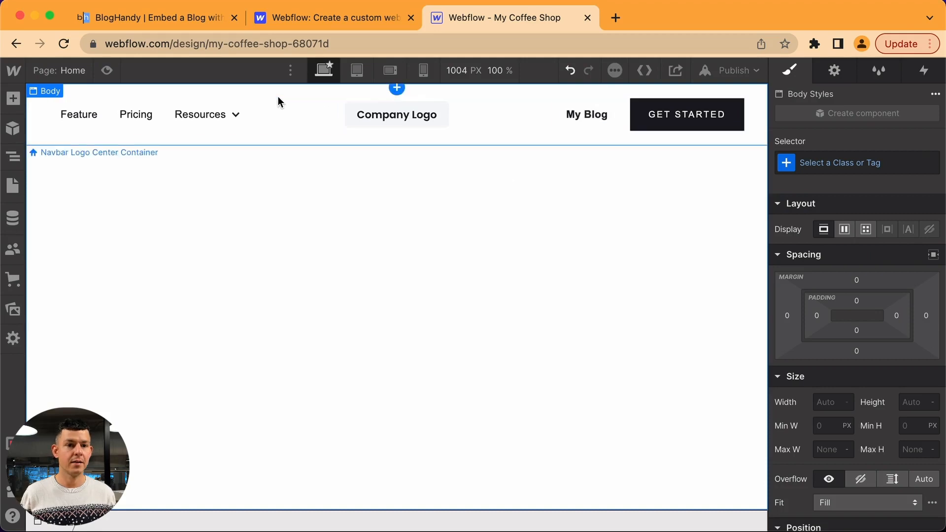
- Convert the Navbar Logo Center container into a component named 'Navbar 1'
click(98, 153)
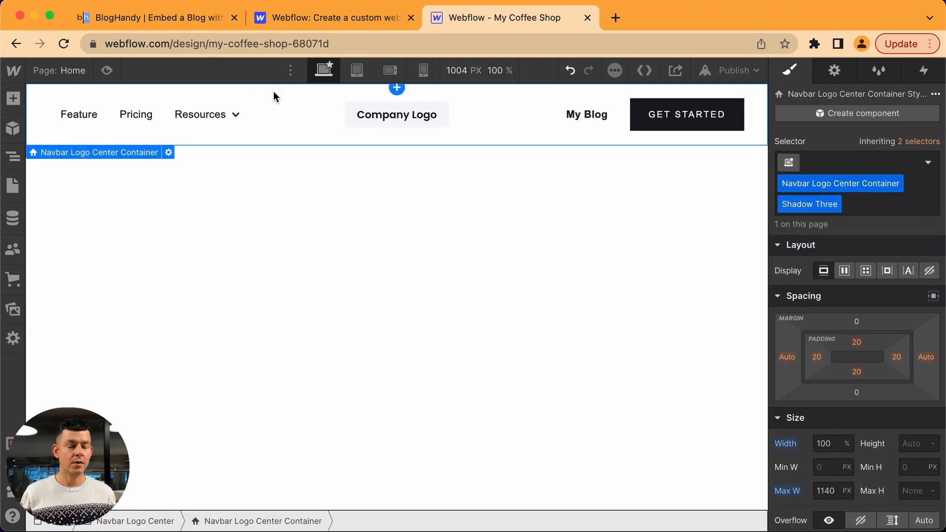
right_click(274, 97)
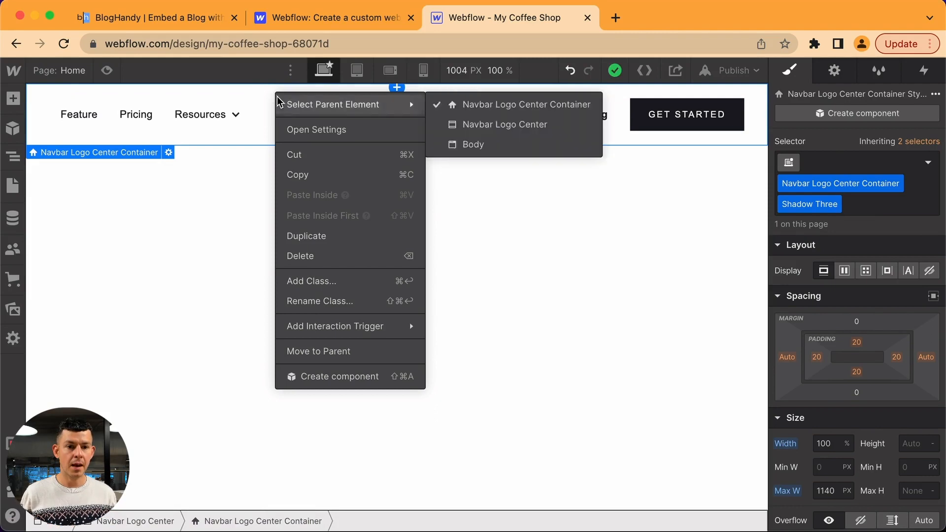
click(337, 375)
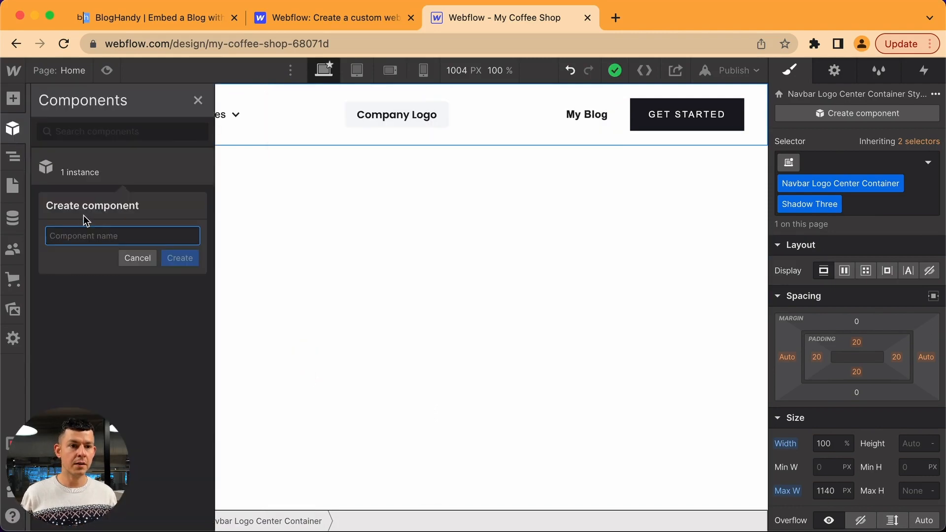
text(Navbar)
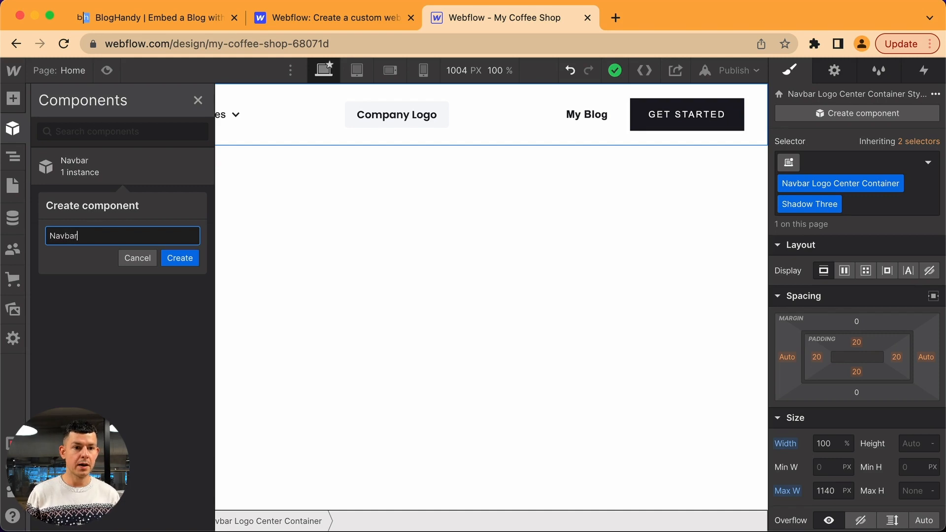
text(1)
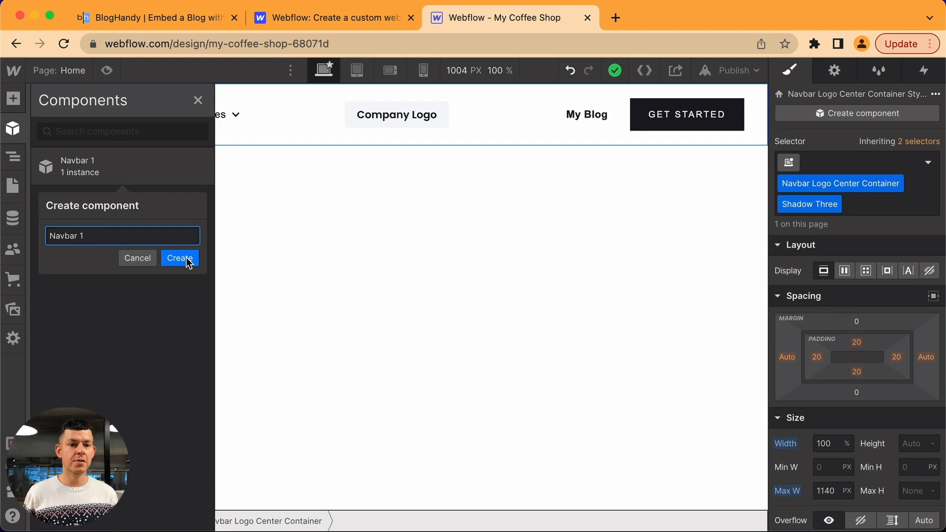
click(180, 258)
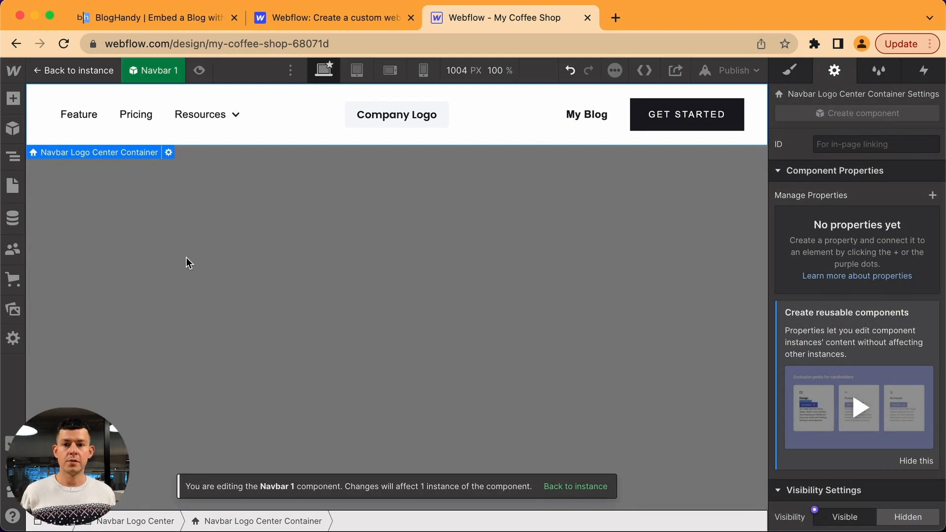
mouse_move(13, 185)
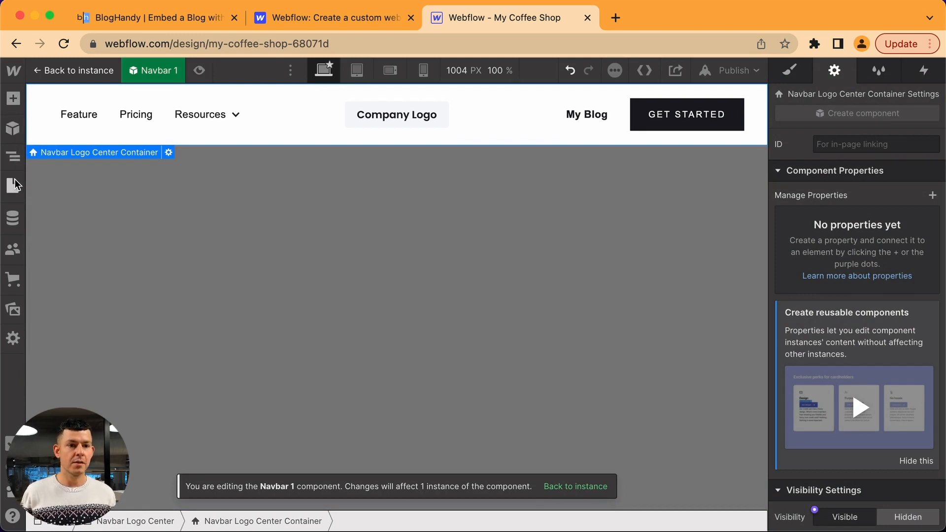
- Switch to the My Blog page and bring up the reusable components library
click(13, 185)
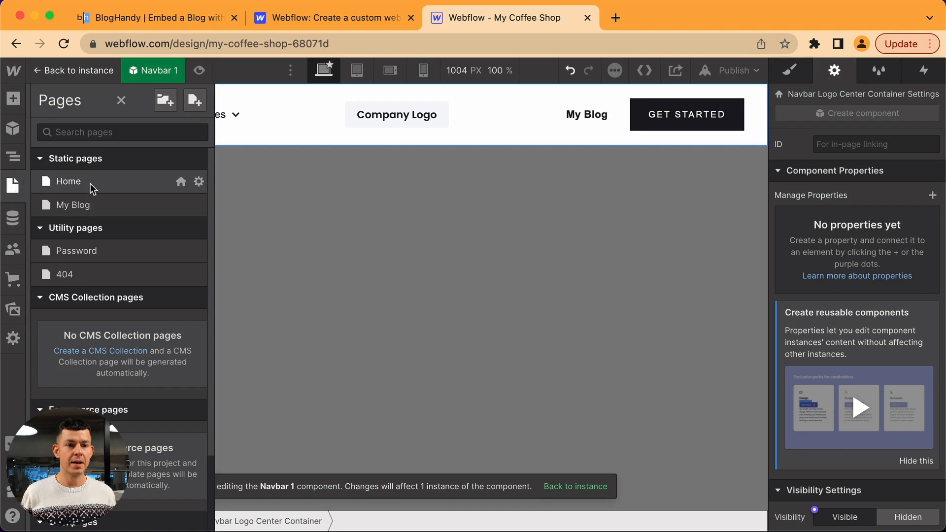
click(72, 205)
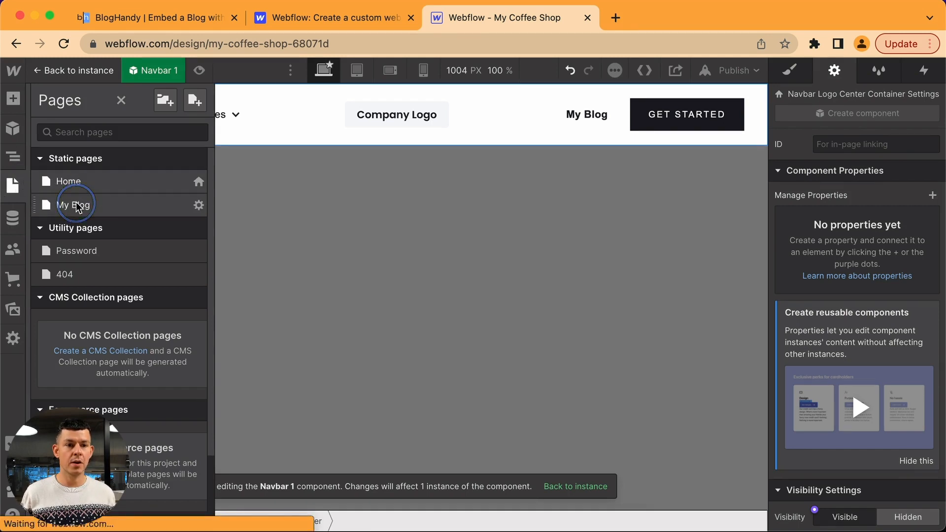
click(73, 204)
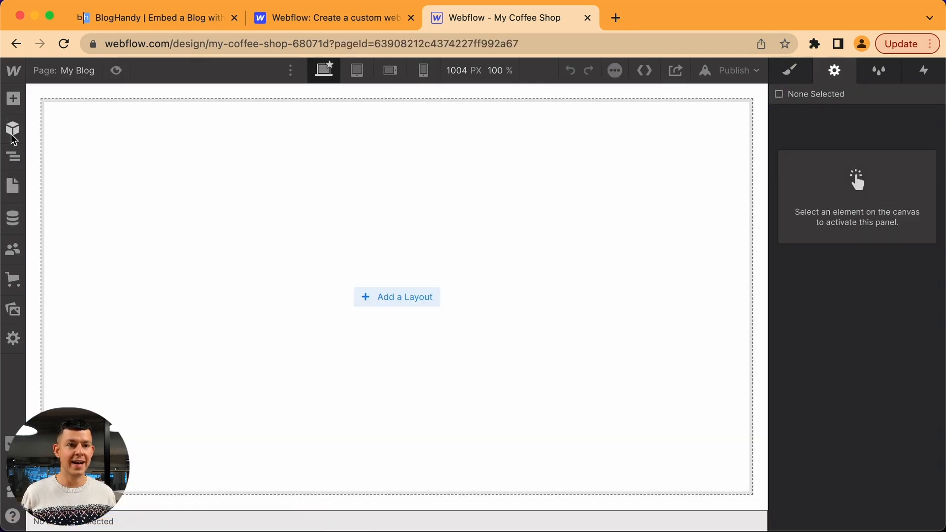
click(13, 129)
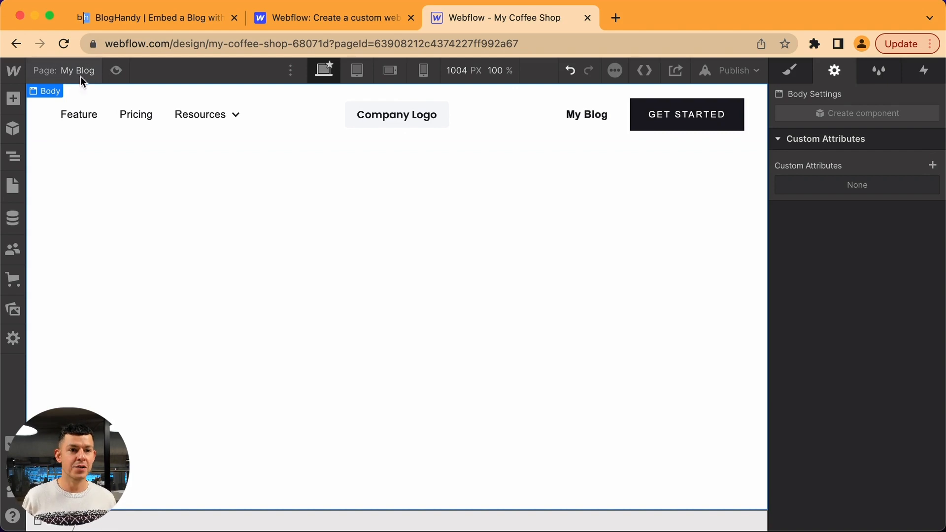
- Open the Add Elements panel to place a Container below the Navbar on My Blog
click(13, 98)
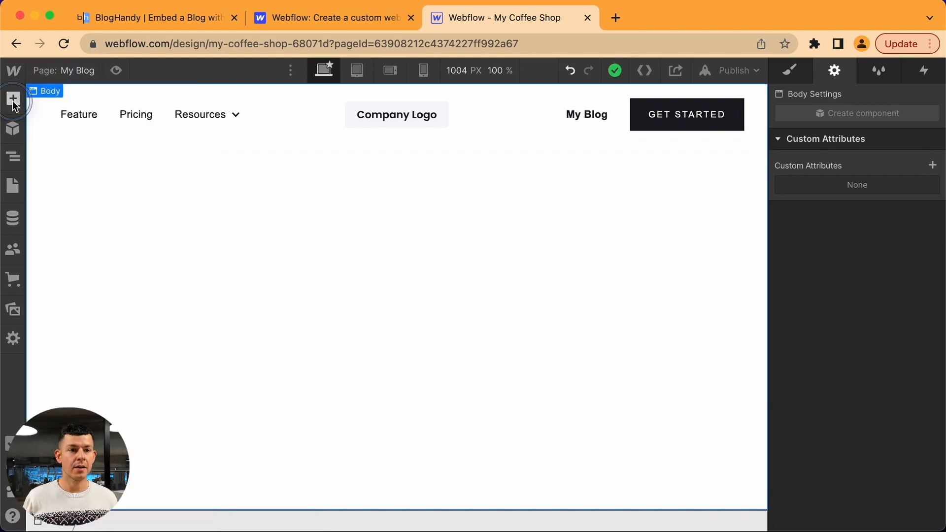
click(13, 98)
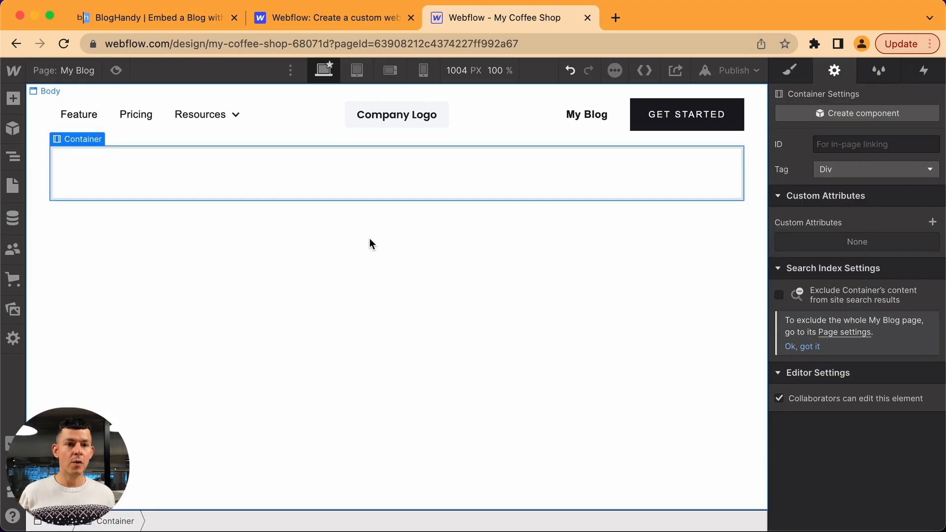
- Find the bh-posts div id in BlogHandy's Step 2 snippet, then return to Webflow
click(156, 18)
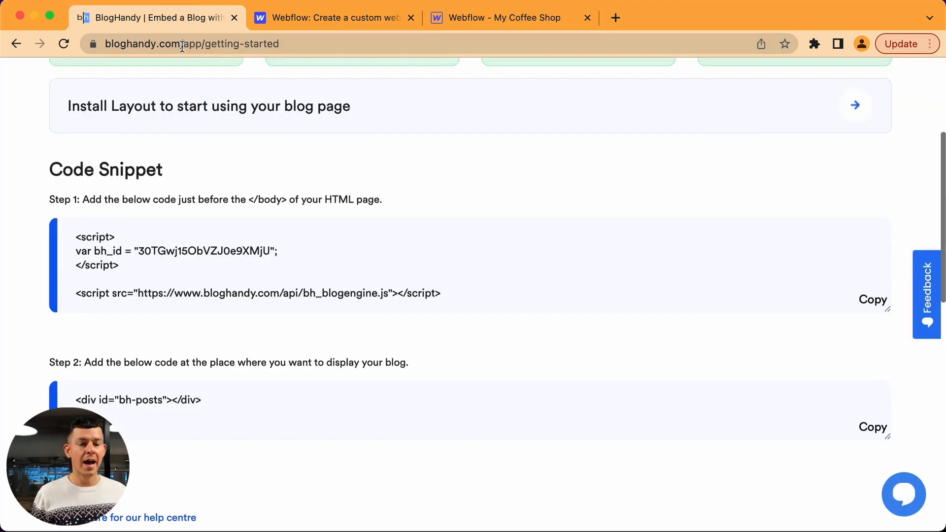
scroll(down, 3)
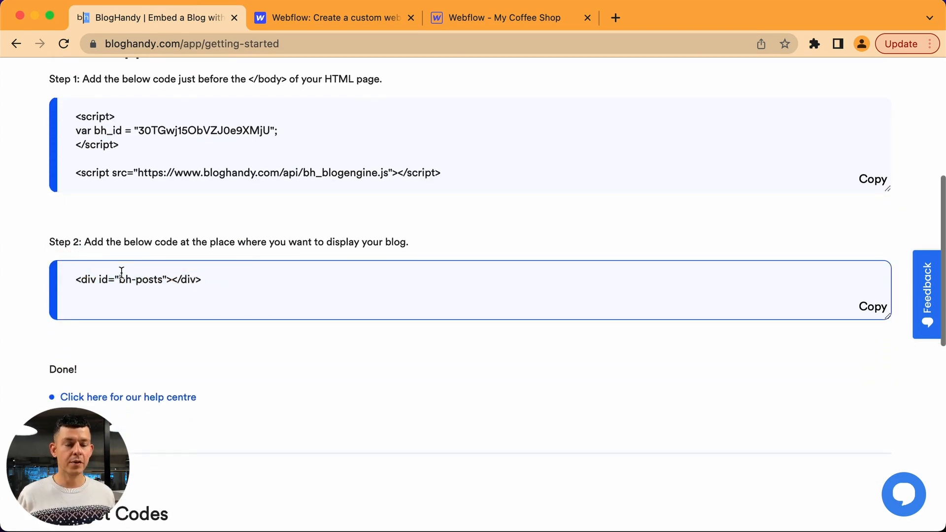
scroll(up, 3)
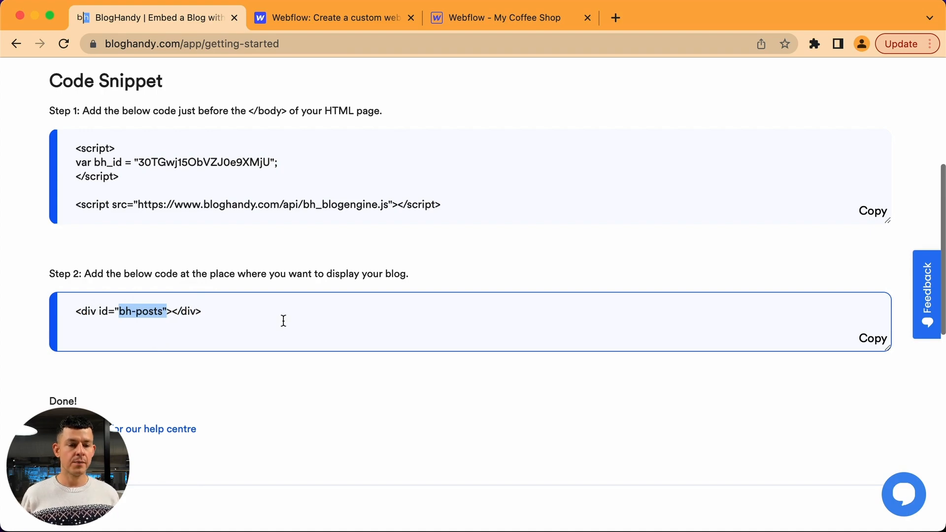
click(328, 18)
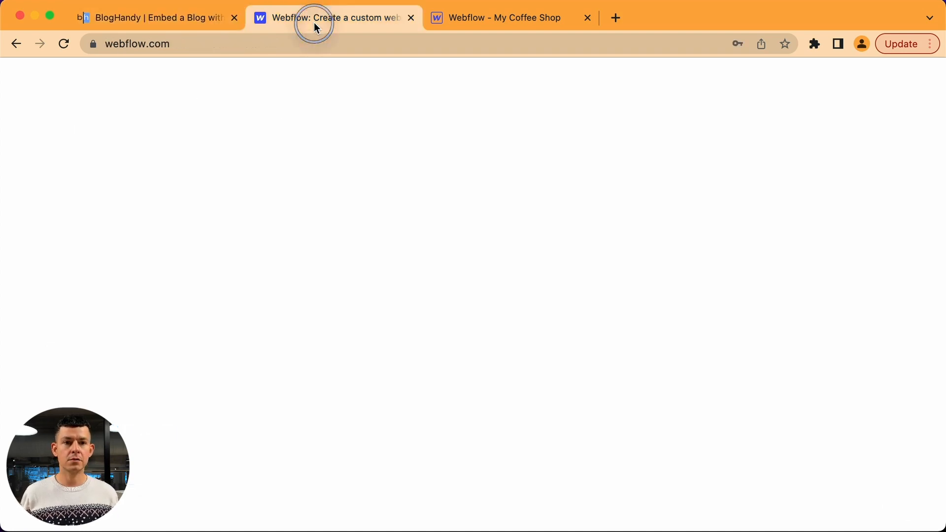
- Give the empty container on the My Blog page the ID bh-posts
click(504, 18)
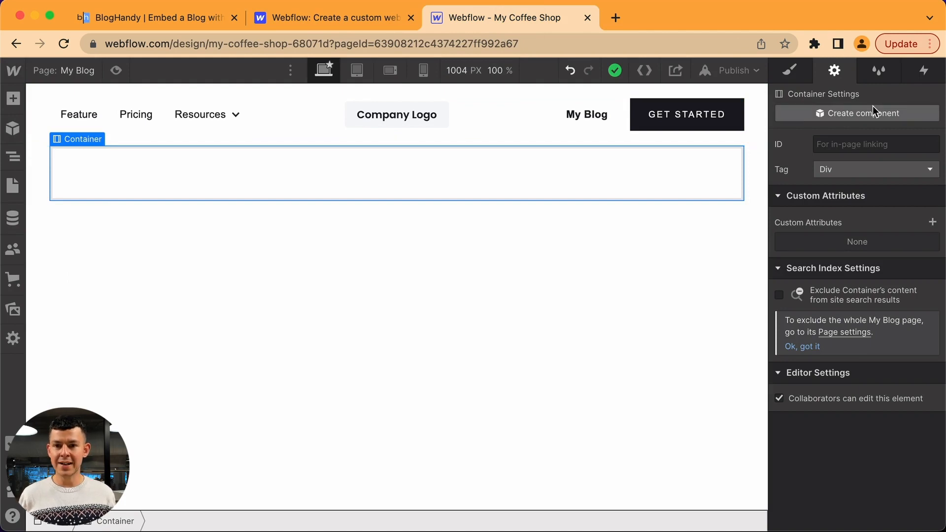
mouse_move(876, 143)
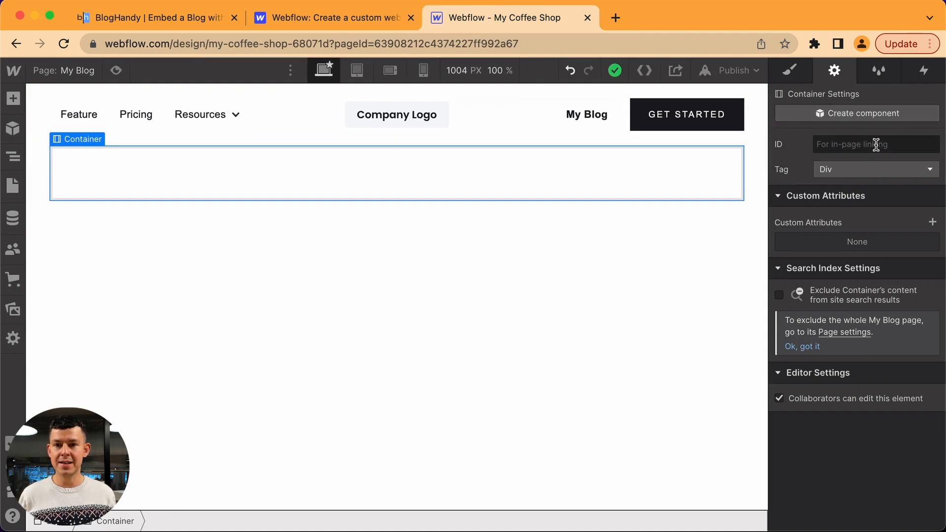
text(bh-posts)
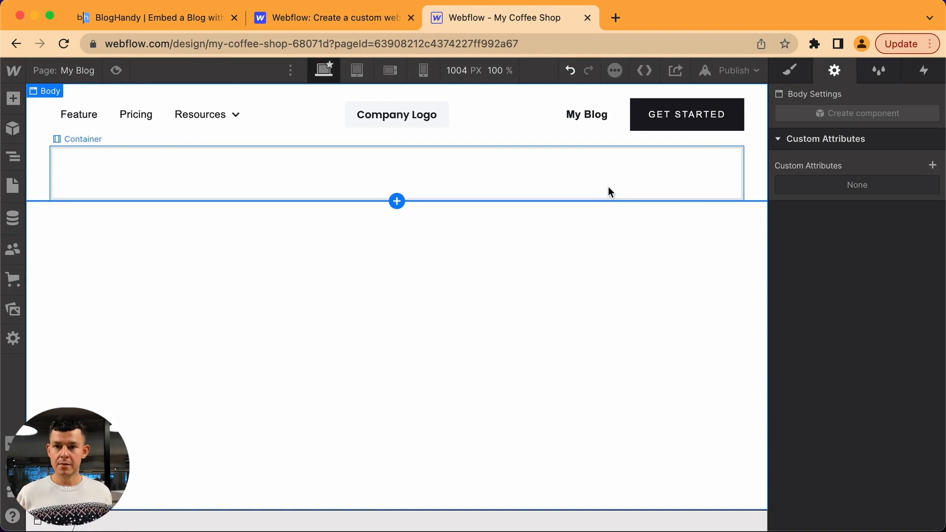
- Publish the coffee shop site to its selected webflow.io domain
click(733, 70)
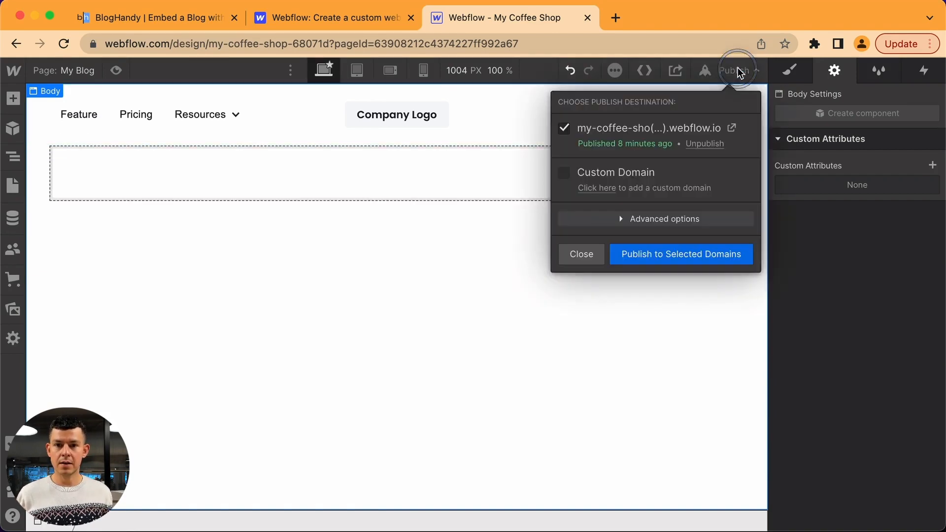
click(680, 254)
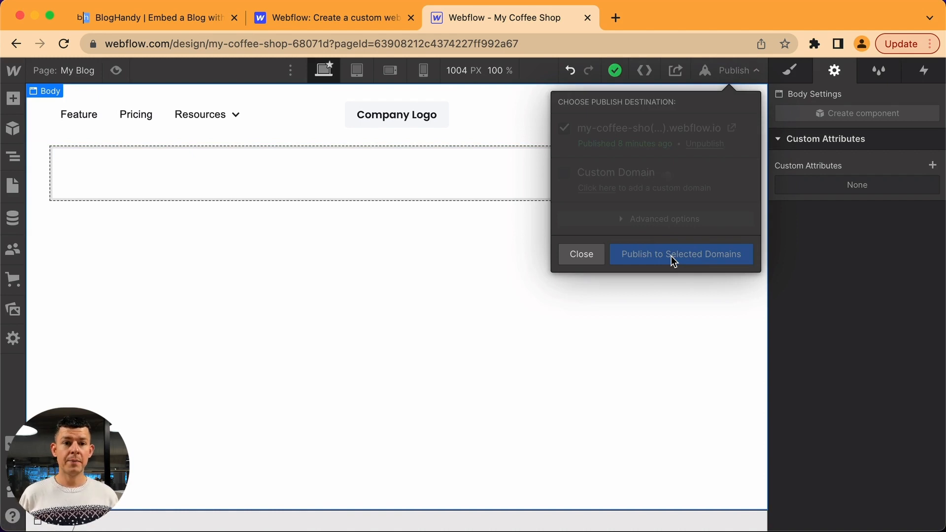
click(679, 253)
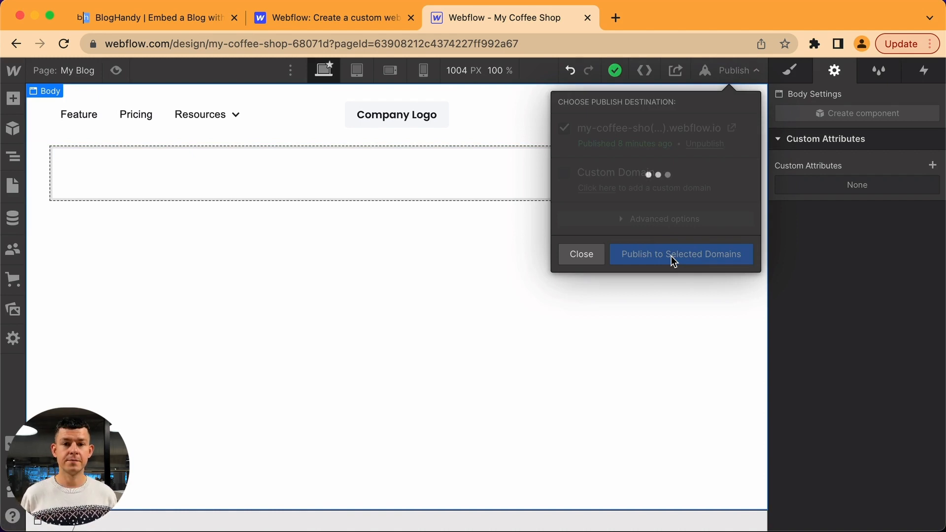
click(680, 254)
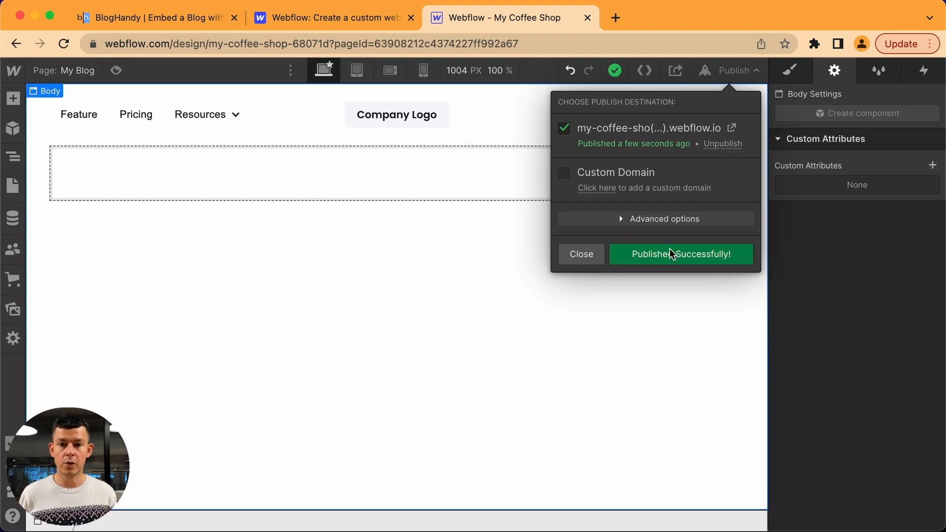
click(731, 128)
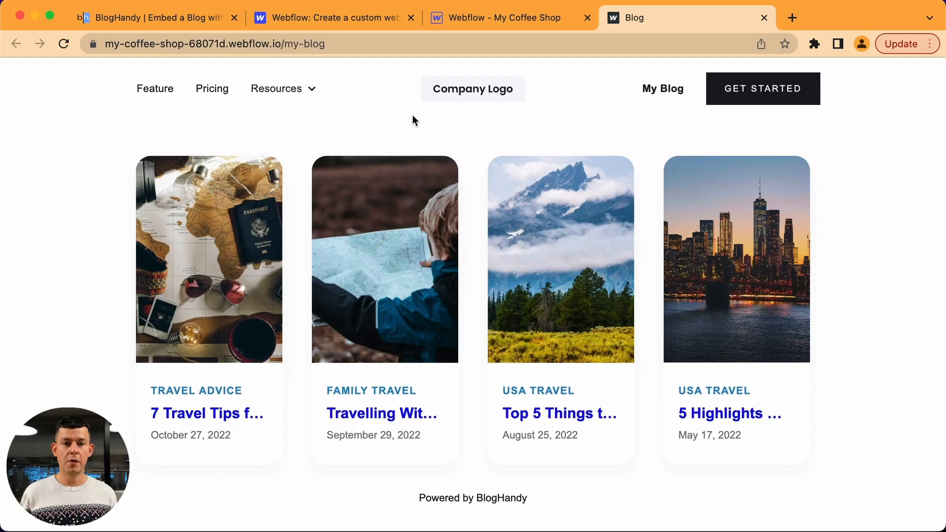
- Open the live site's home page and follow the My Blog nav link
click(241, 43)
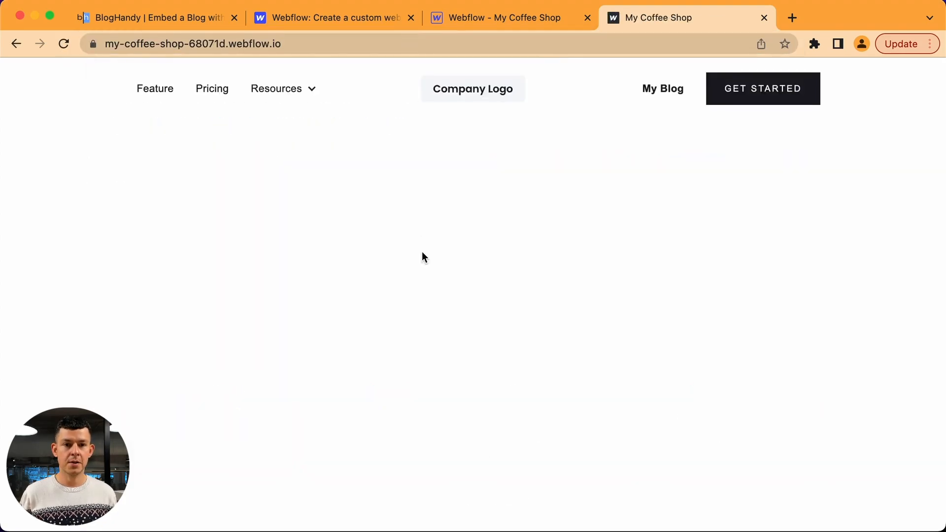
mouse_move(702, 77)
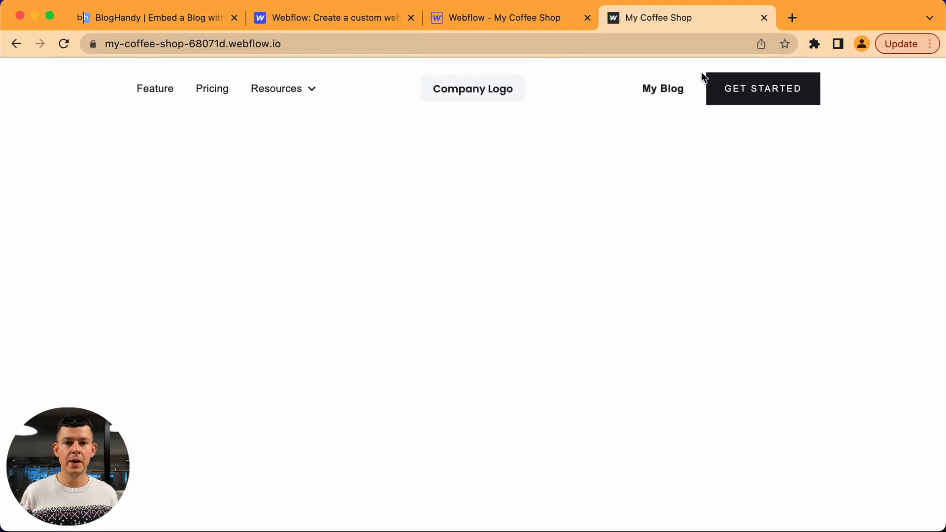
click(662, 89)
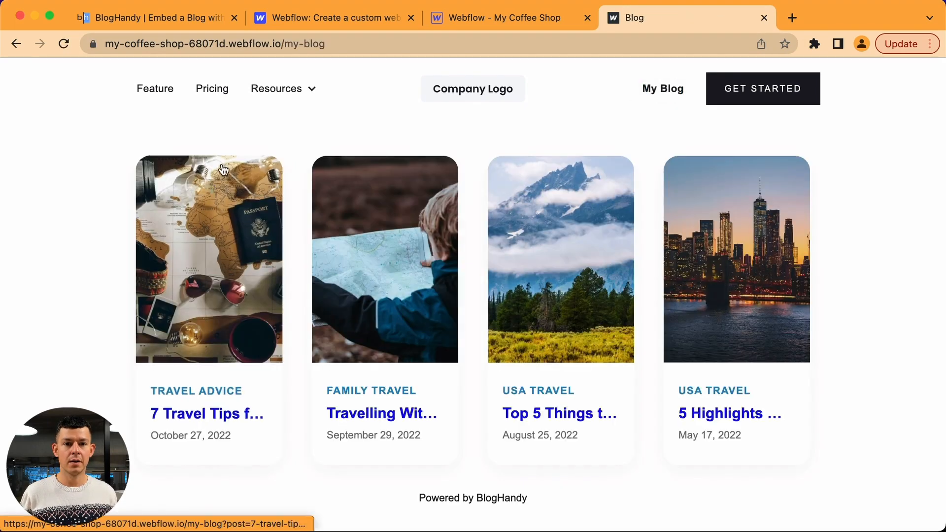
mouse_move(24, 288)
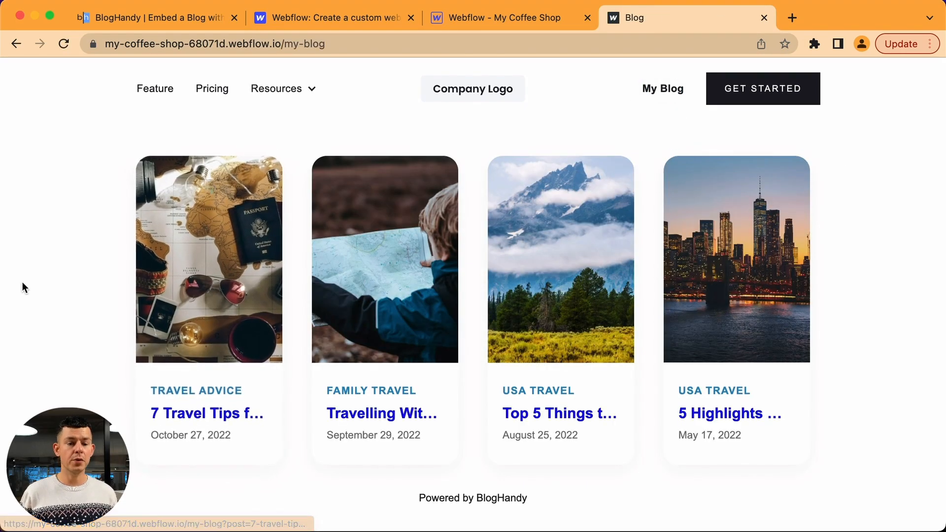
mouse_move(223, 283)
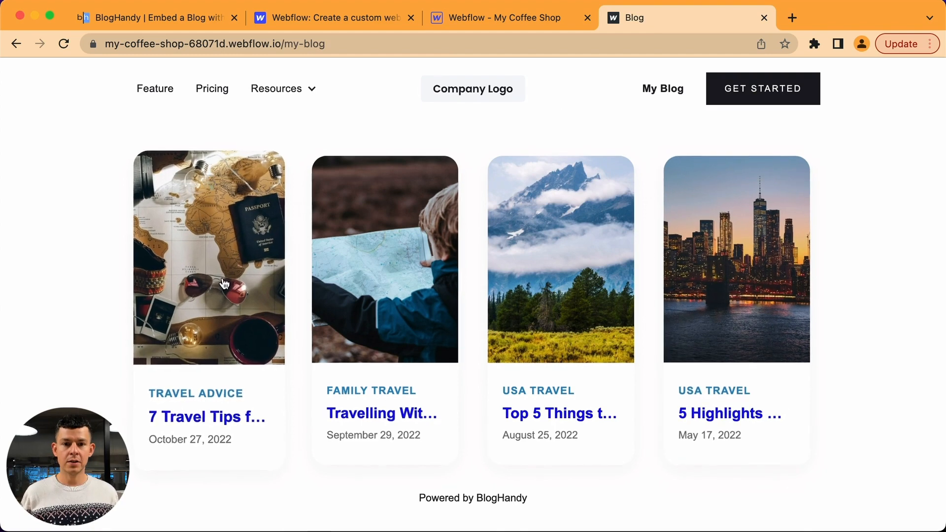
mouse_move(389, 85)
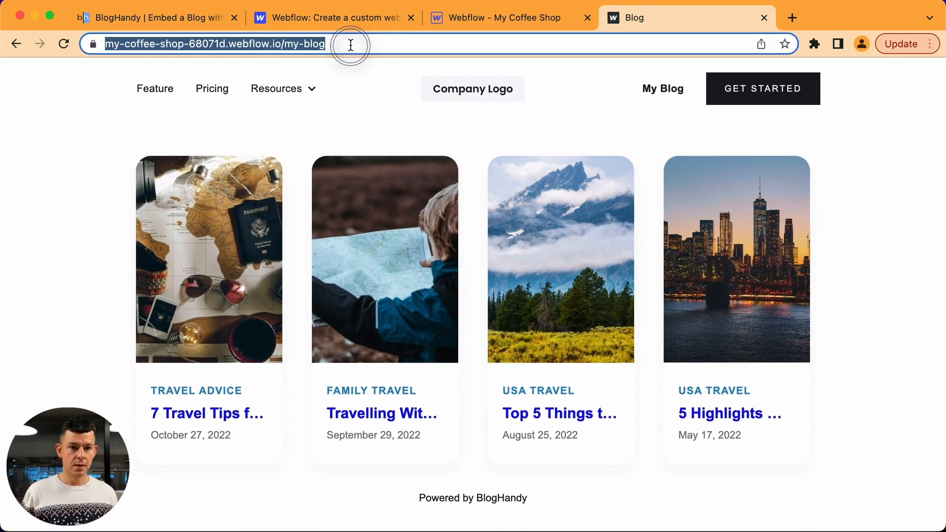
mouse_move(266, 43)
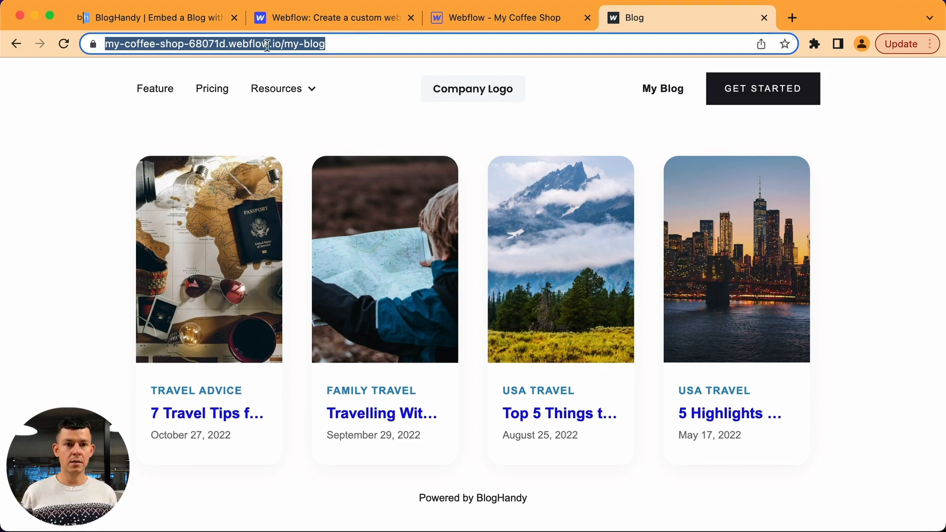
click(154, 18)
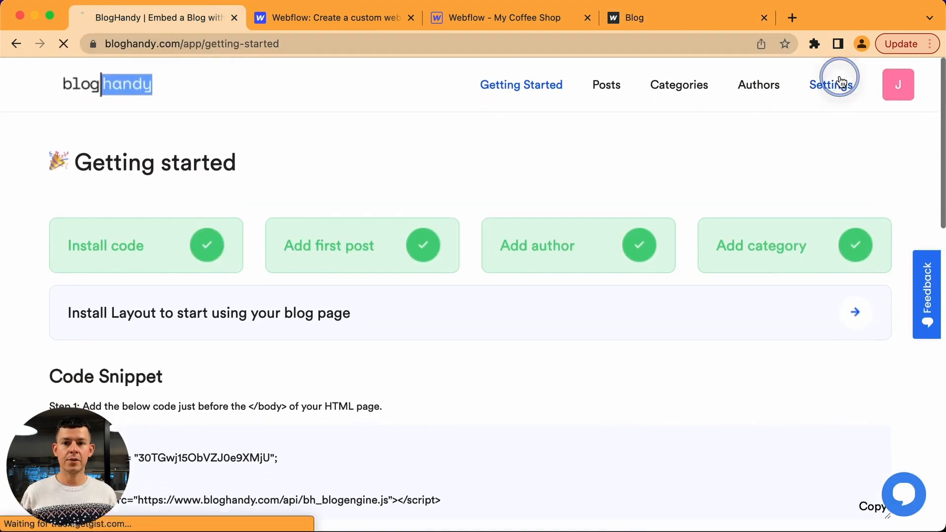
click(831, 84)
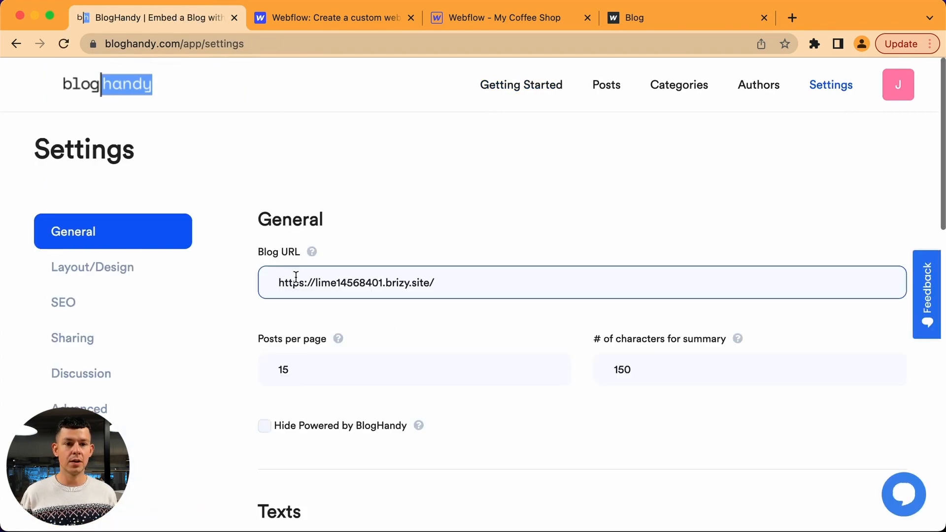
text(https://my-coffee-shop-68071d.webflow.io/my-blog)
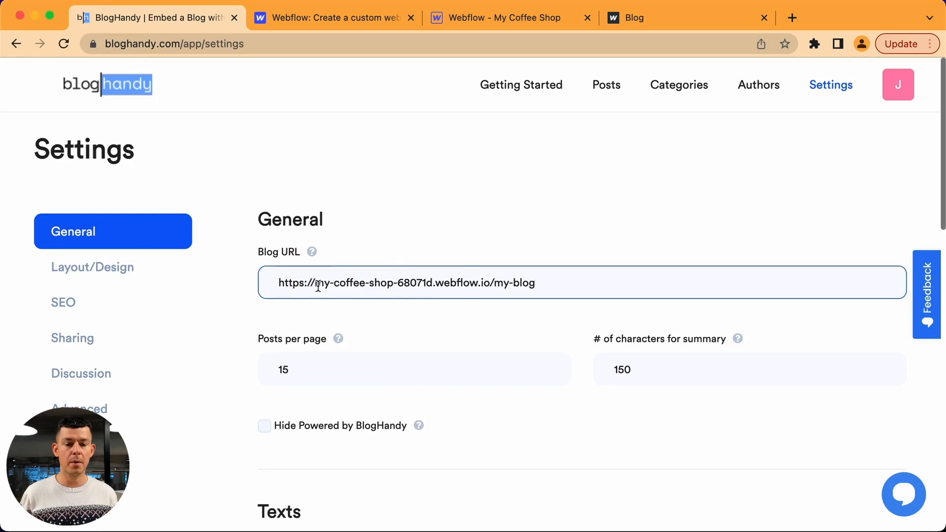
scroll(down, 3)
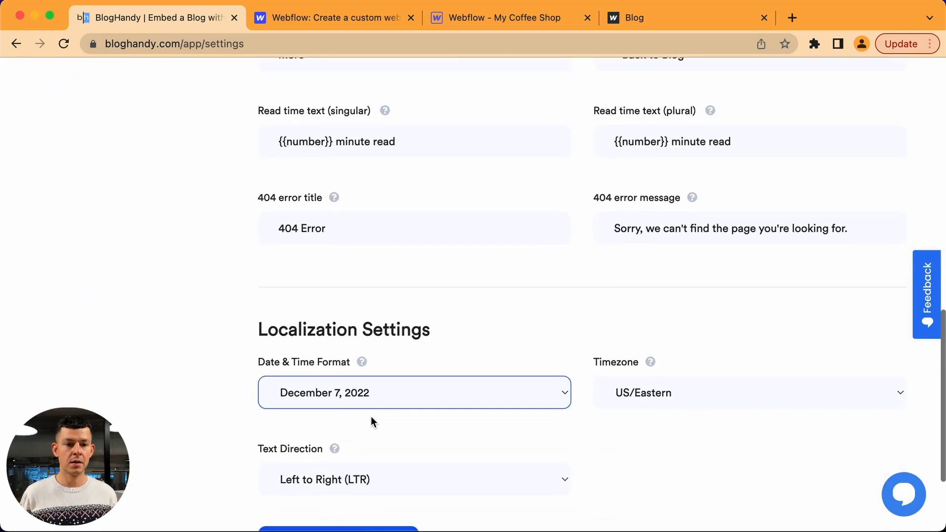
click(338, 529)
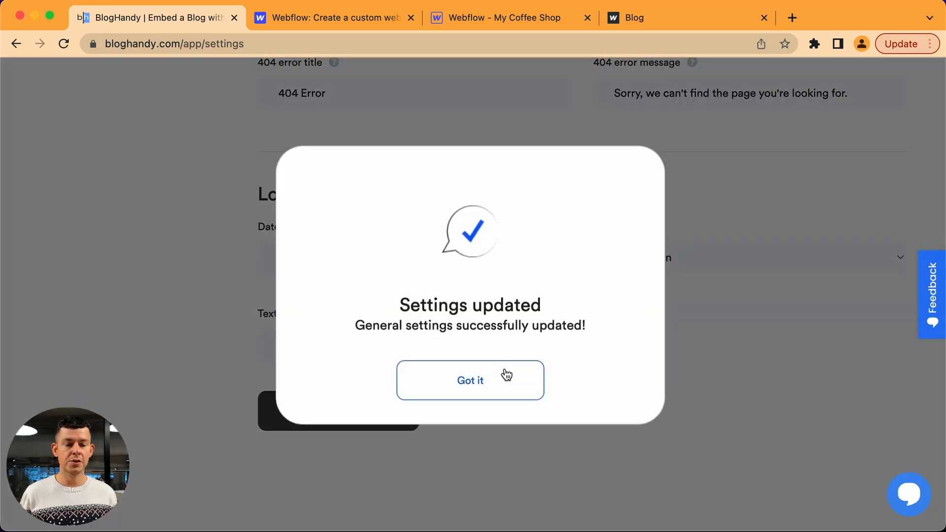
click(470, 380)
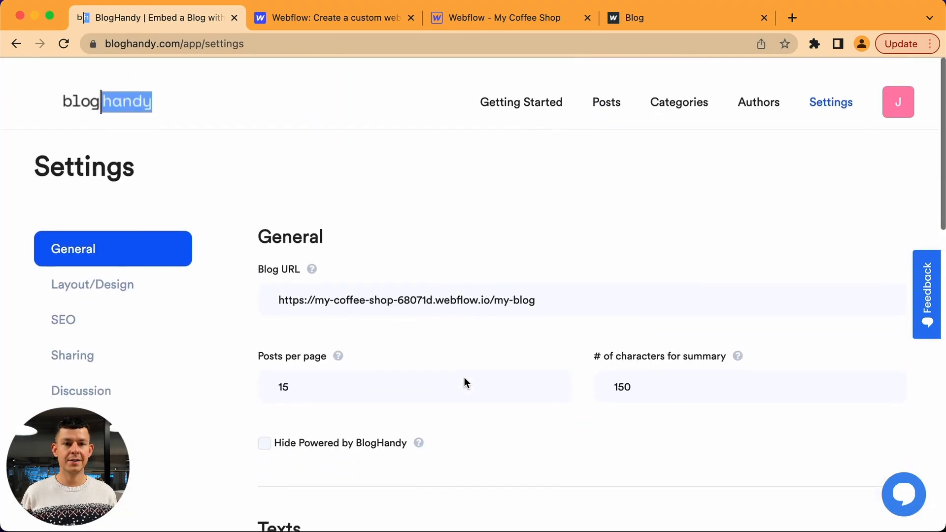
click(633, 18)
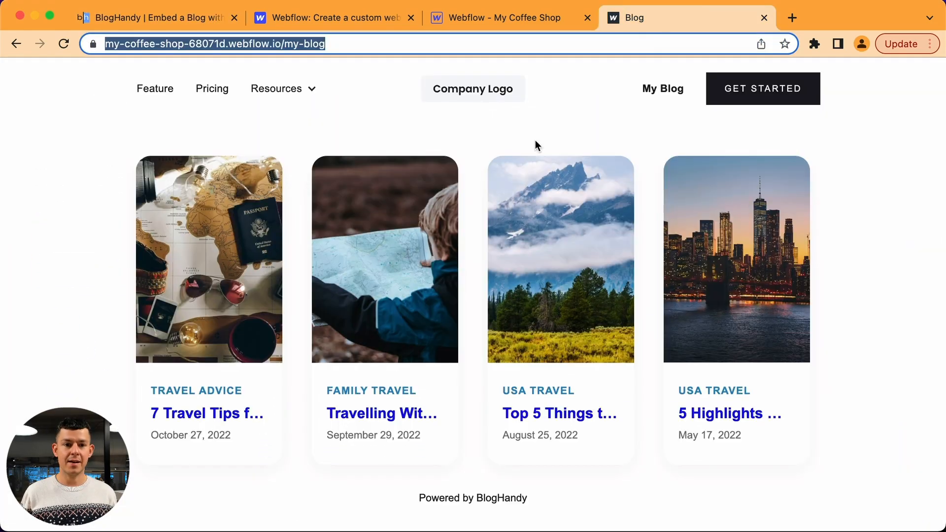
mouse_move(201, 268)
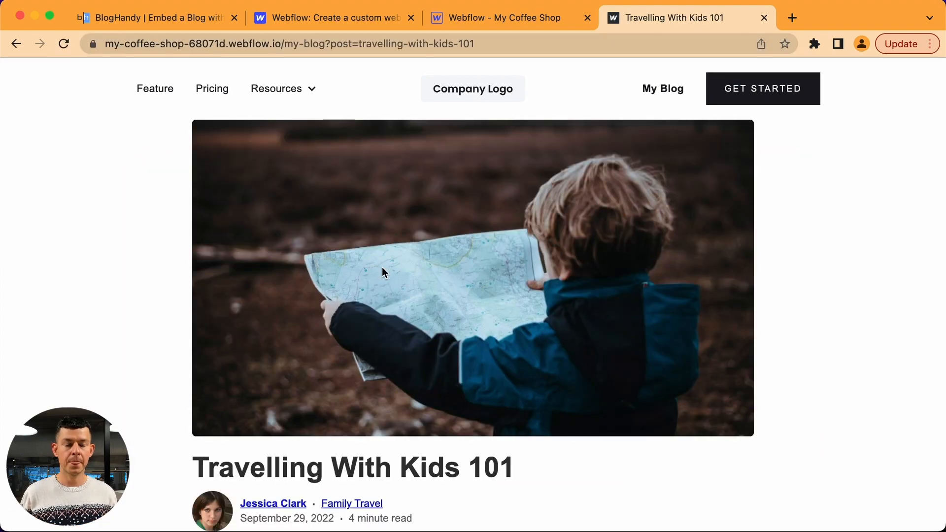
- Read through the Travelling With Kids 101 post, then return to the blog list
scroll(down, 3)
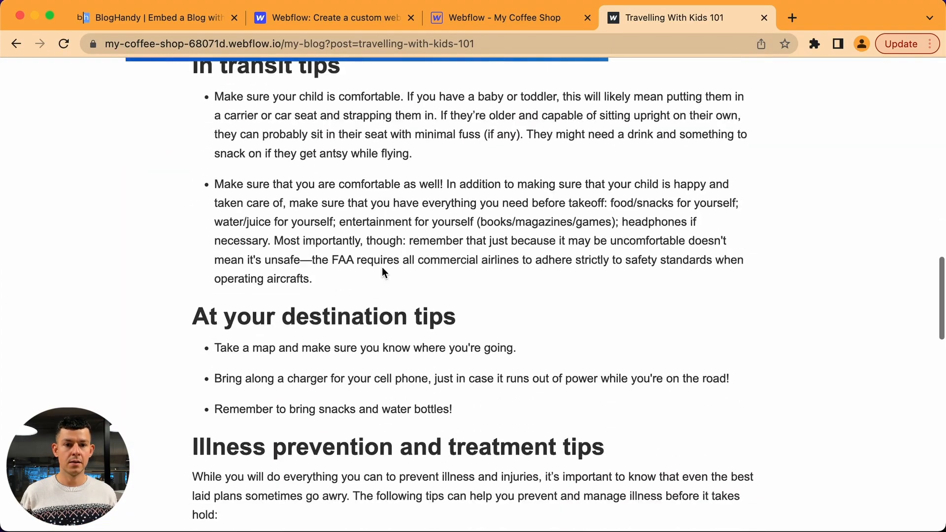
scroll(down, 3)
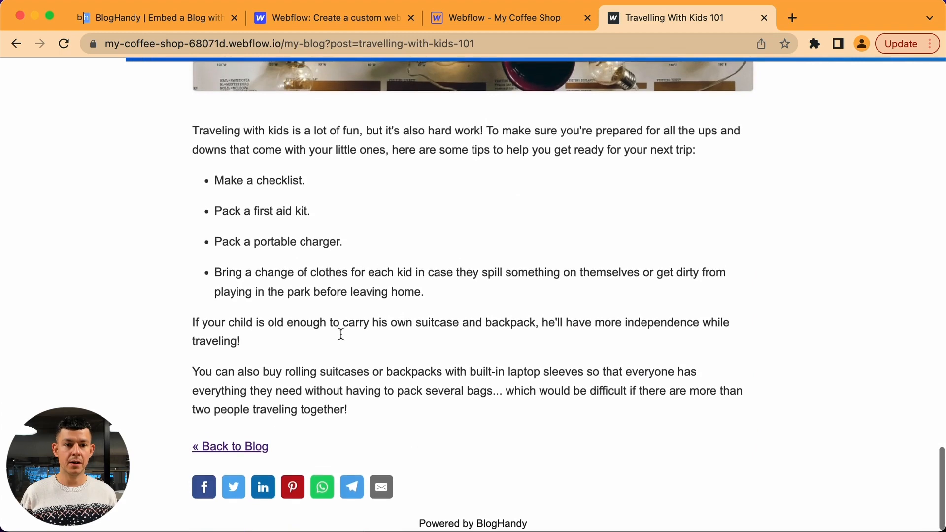
click(230, 447)
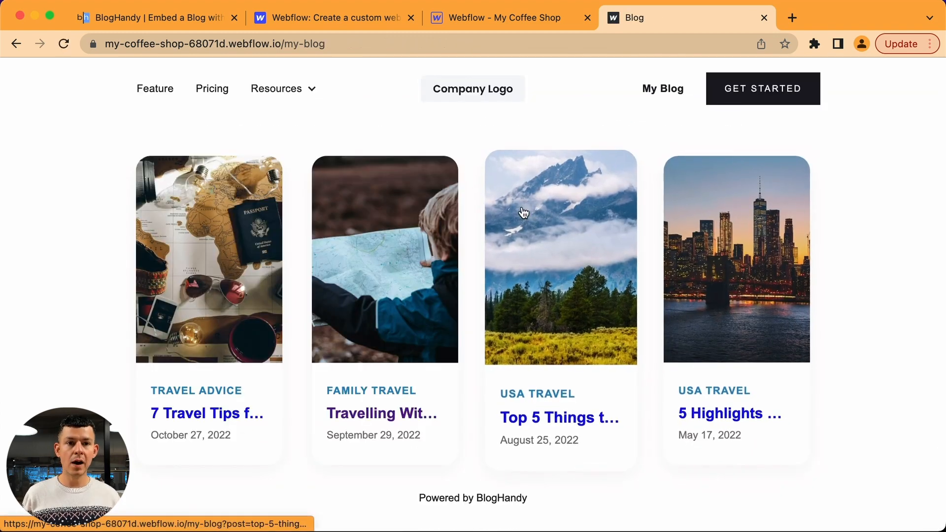
mouse_move(121, 177)
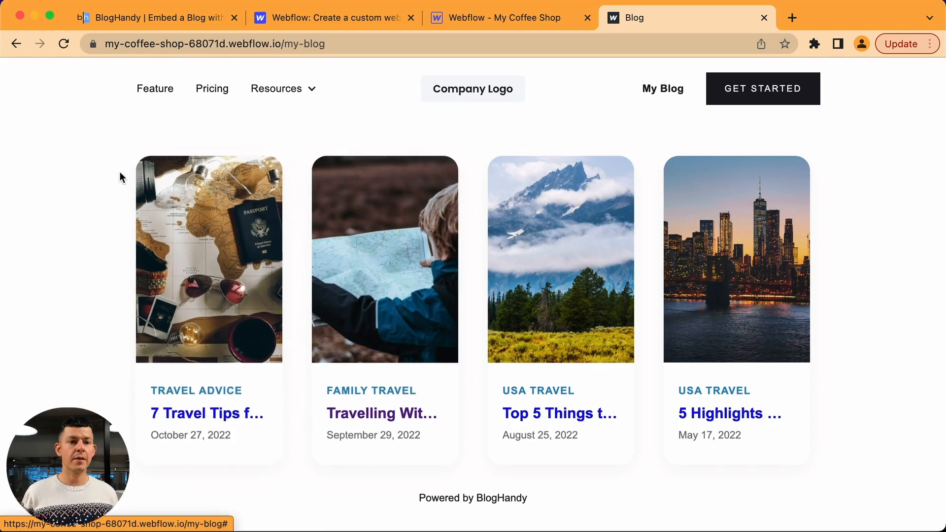
mouse_move(323, 295)
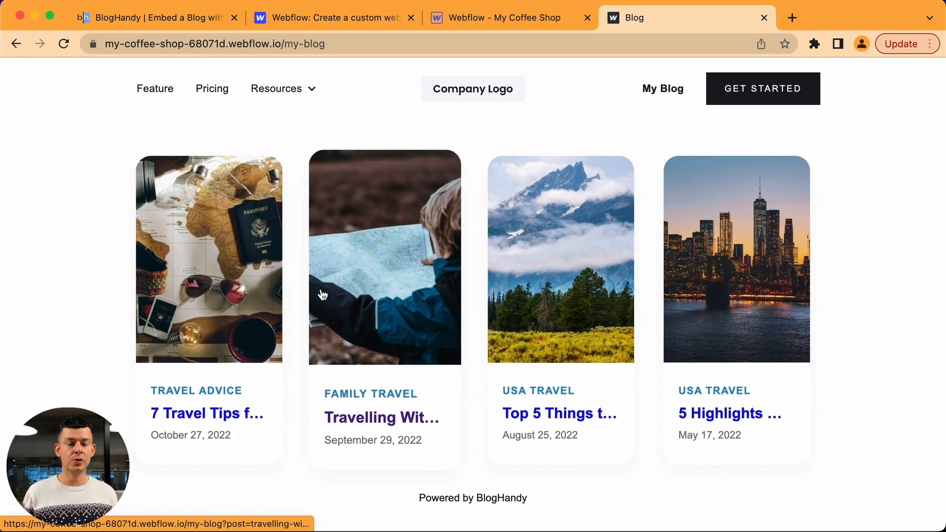
click(154, 18)
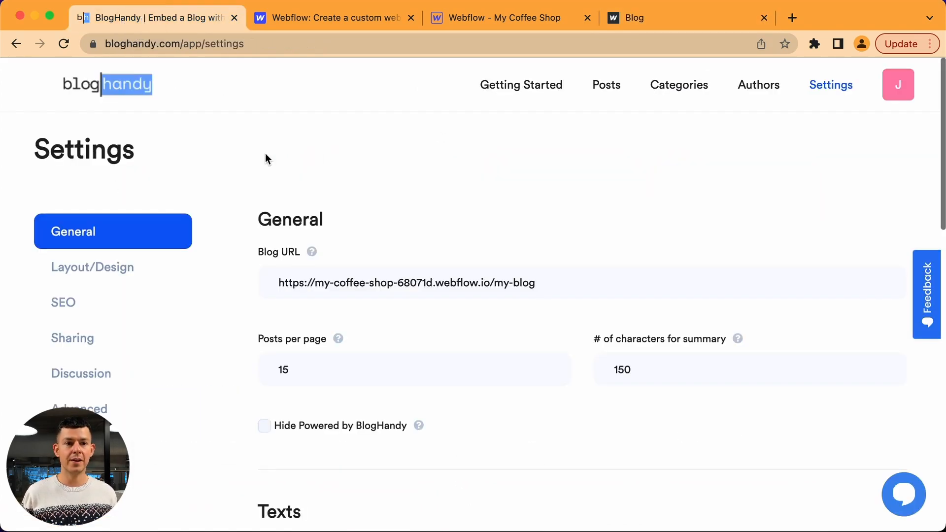
- Try Modern Grid as the blog's main-page layout and preview the live blog
click(92, 266)
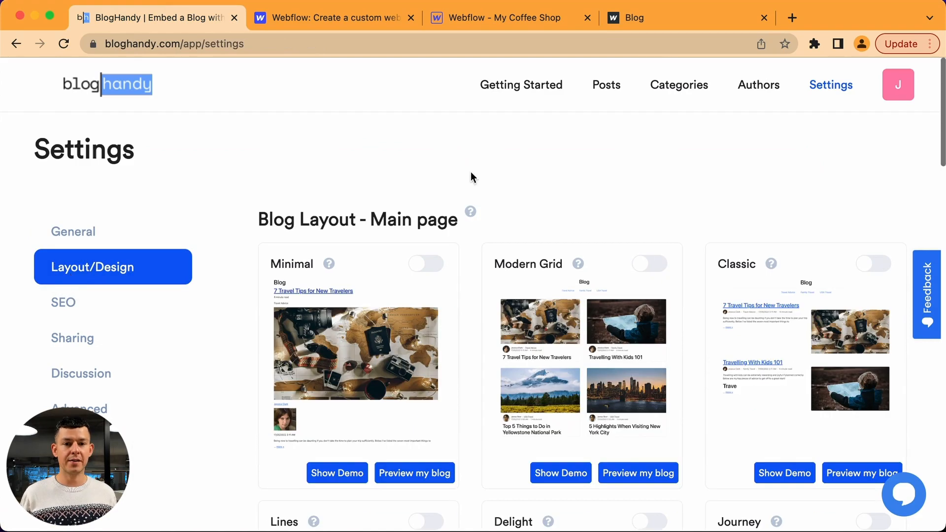
scroll(down, 3)
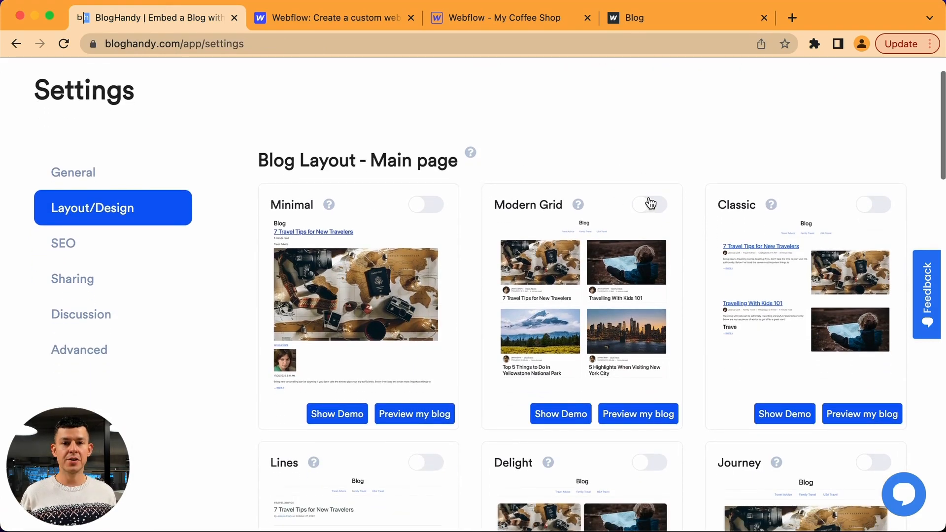
click(648, 204)
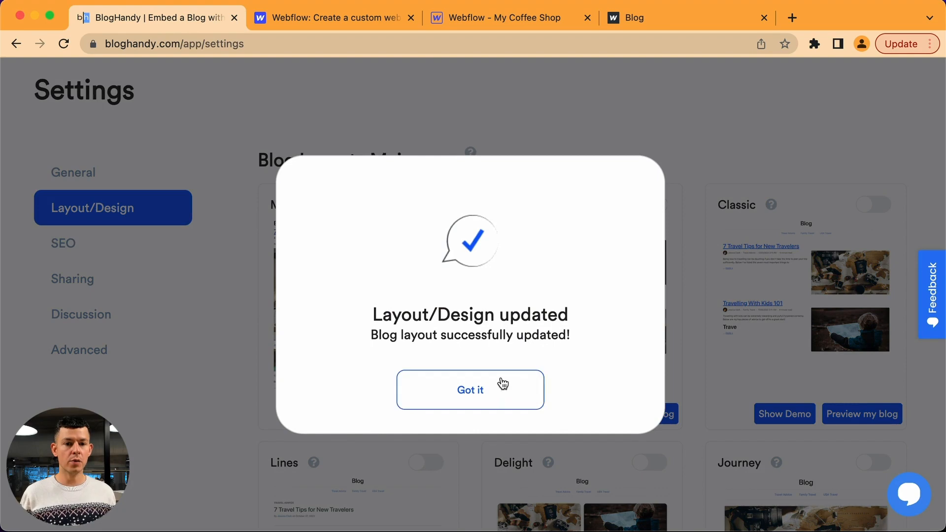
click(469, 390)
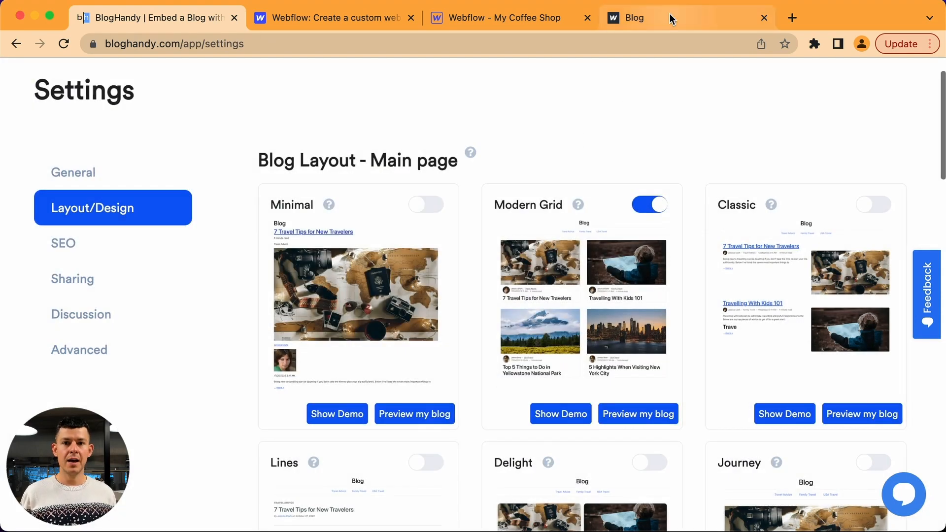
click(633, 18)
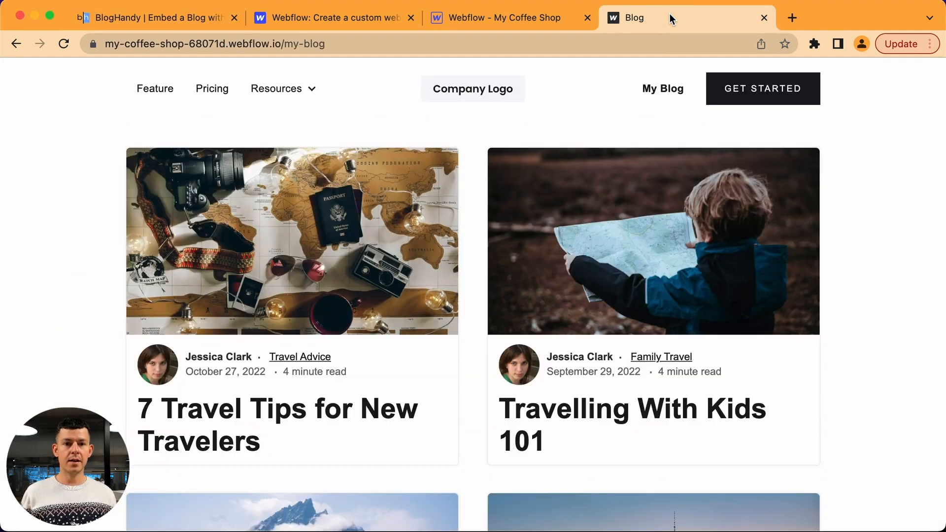
mouse_move(687, 232)
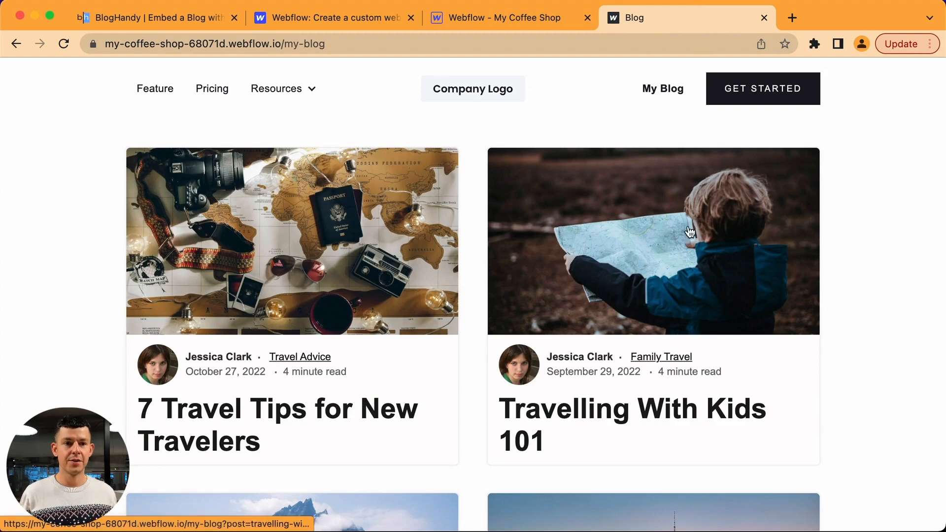
- Switch the main-page layout to Lines and recheck the live My Blog page
click(151, 18)
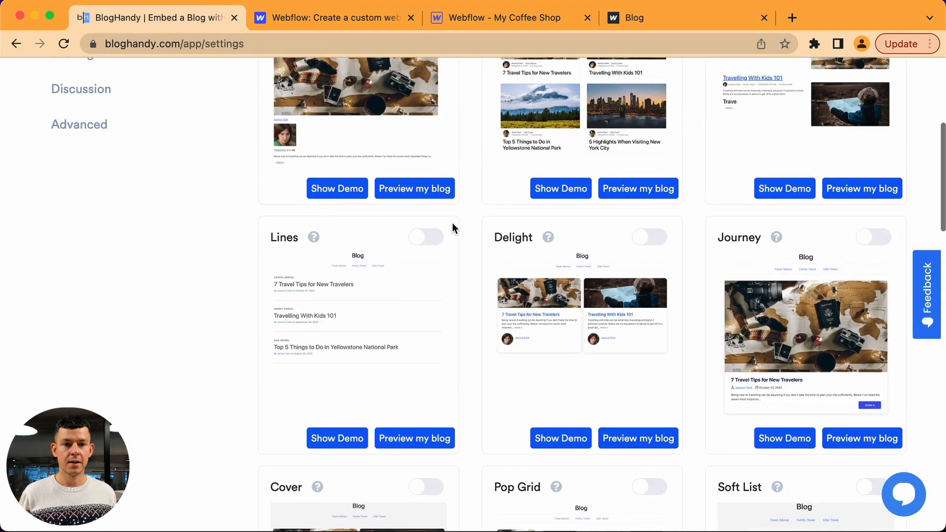
scroll(down, 3)
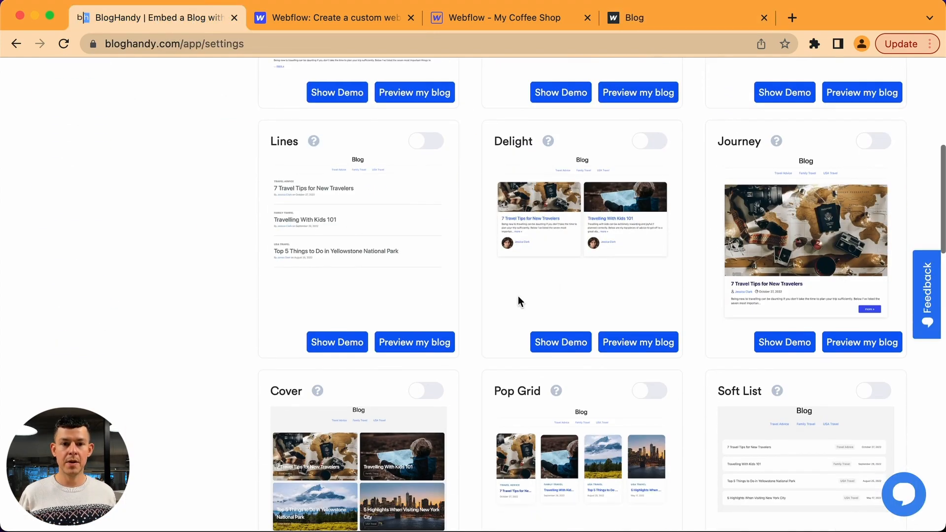
click(425, 140)
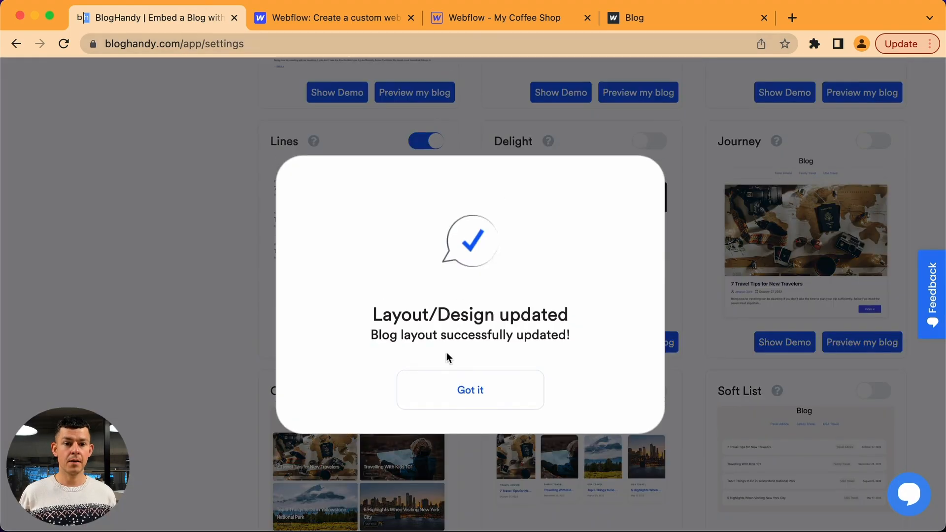
click(663, 18)
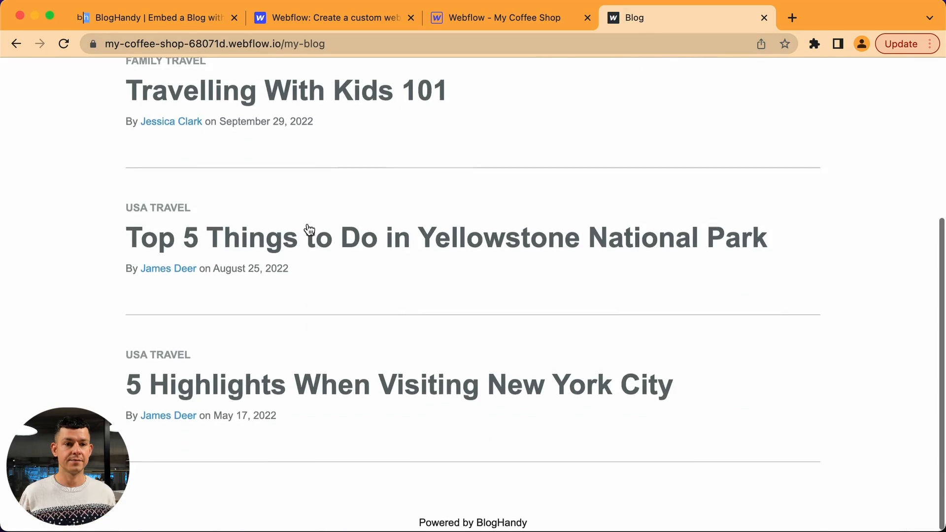
click(150, 18)
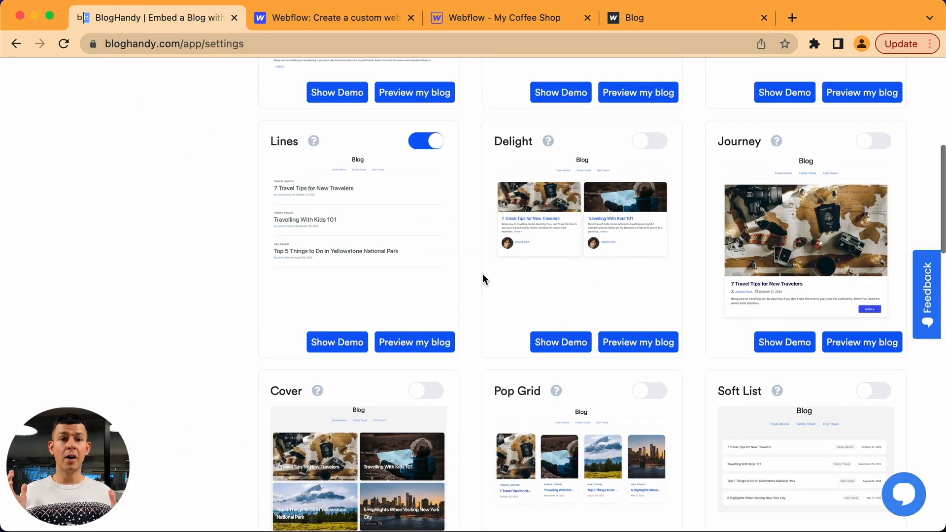